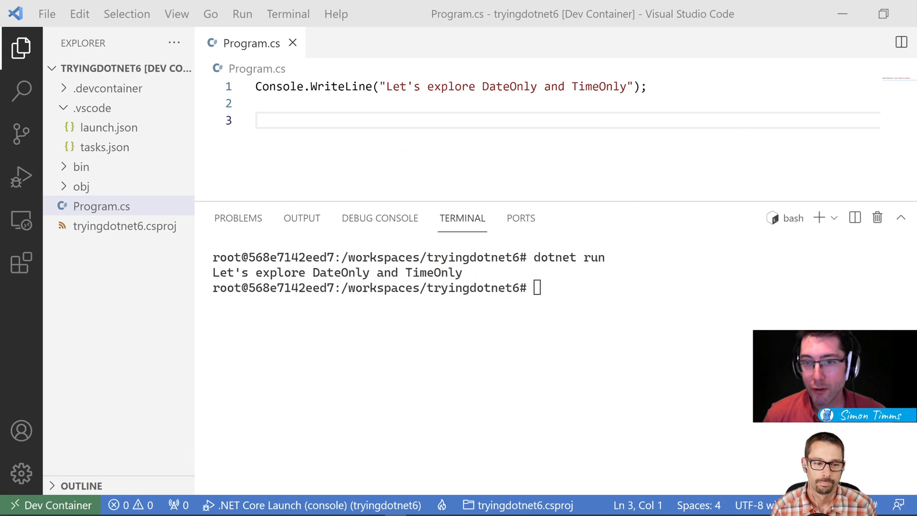
- Run dotnet --version in the terminal (6.0.100 preview 7), clear it, and return to the editor
left_click(257, 103)
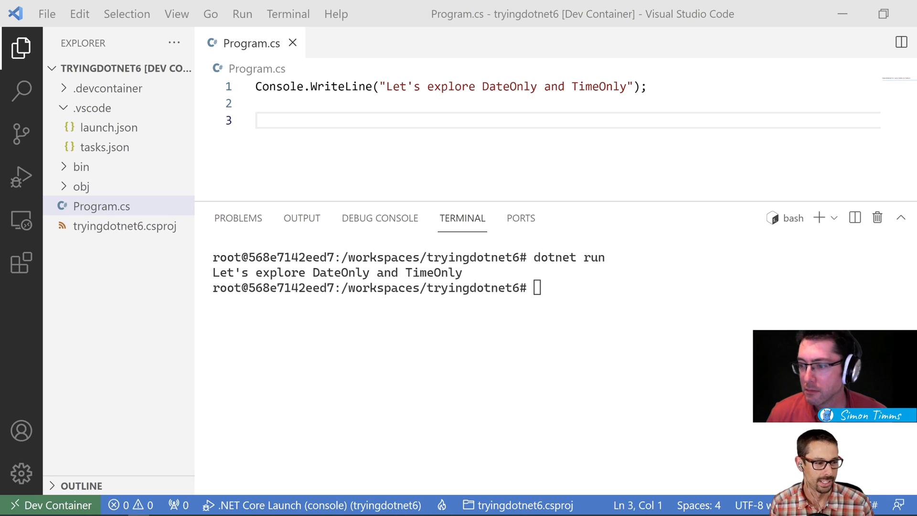
left_click(256, 121)
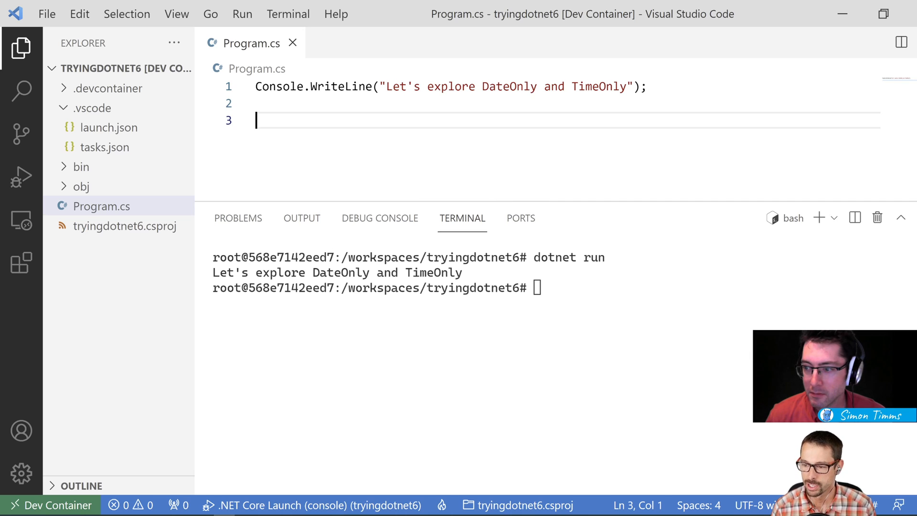
type("dot")
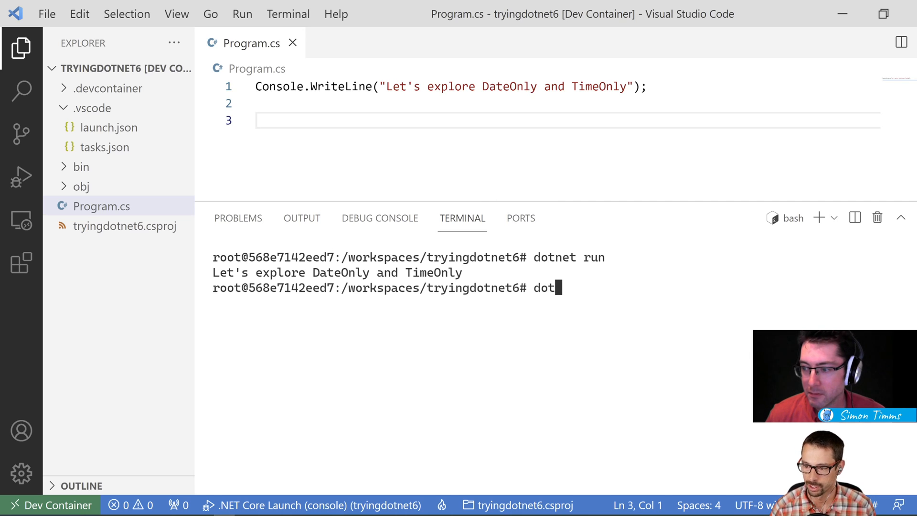
type("net --vers")
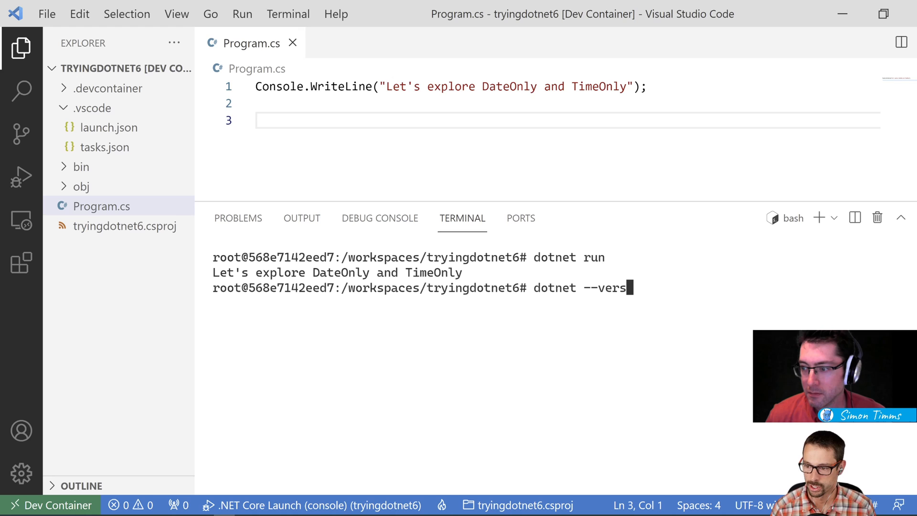
key("Return")
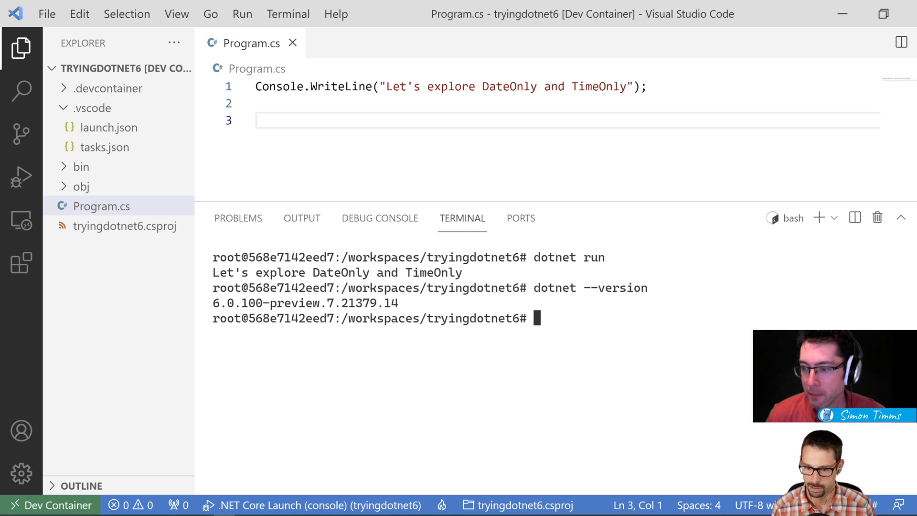
type("clear")
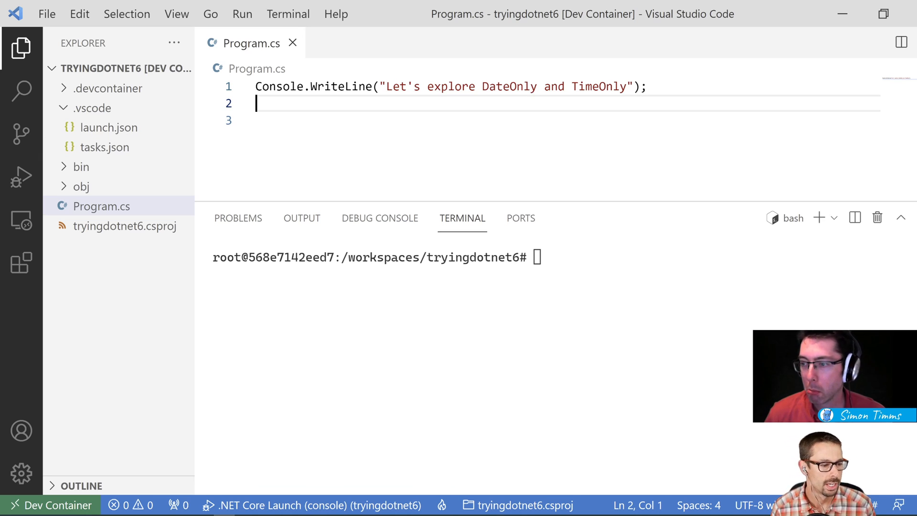
left_click(203, 120)
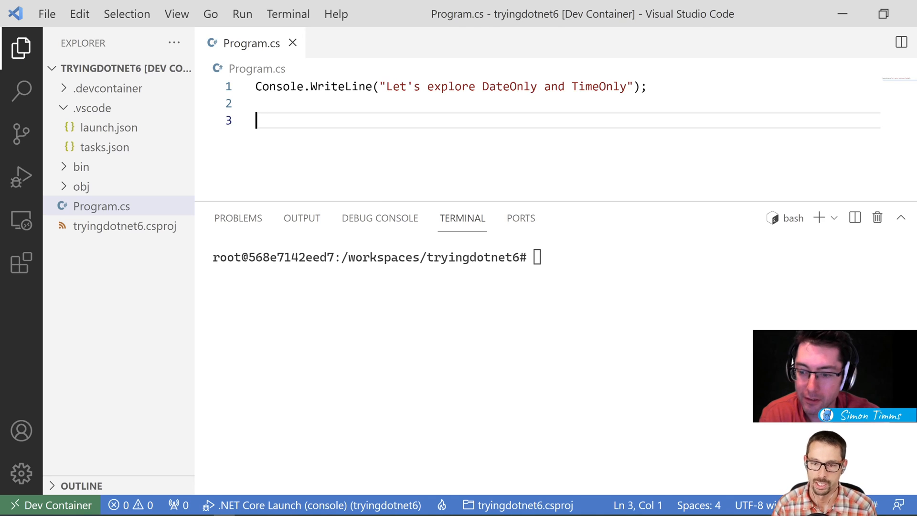
- Declare DateTime todayAsDateTime = DateTime.Today, correcting Now to Today
type("DateTime")
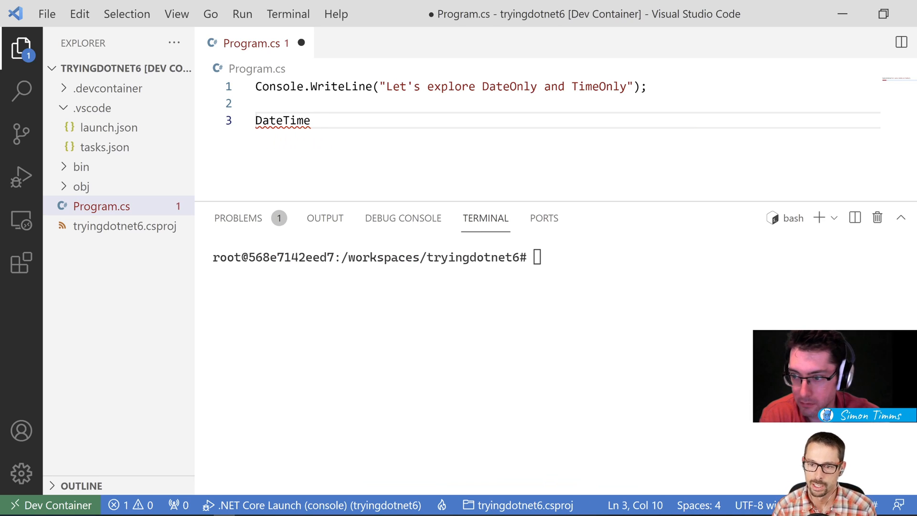
type("todayAd")
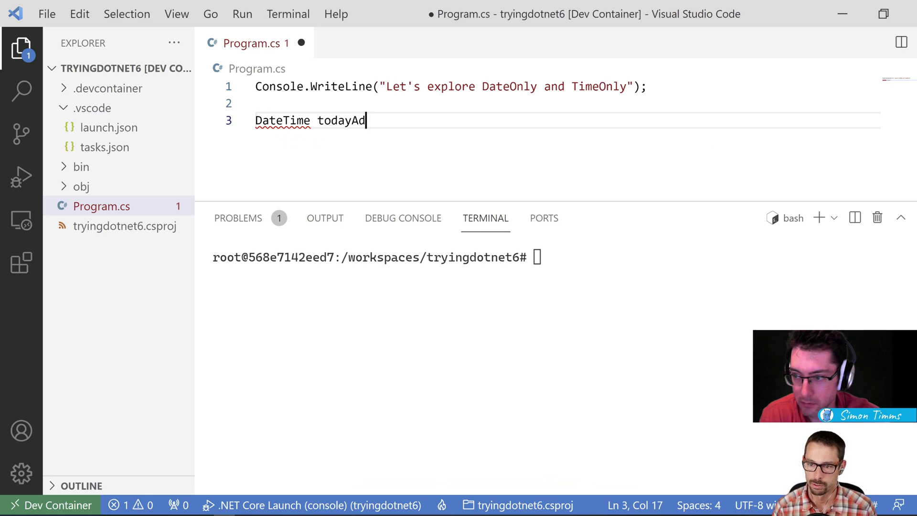
type("sDateTime =")
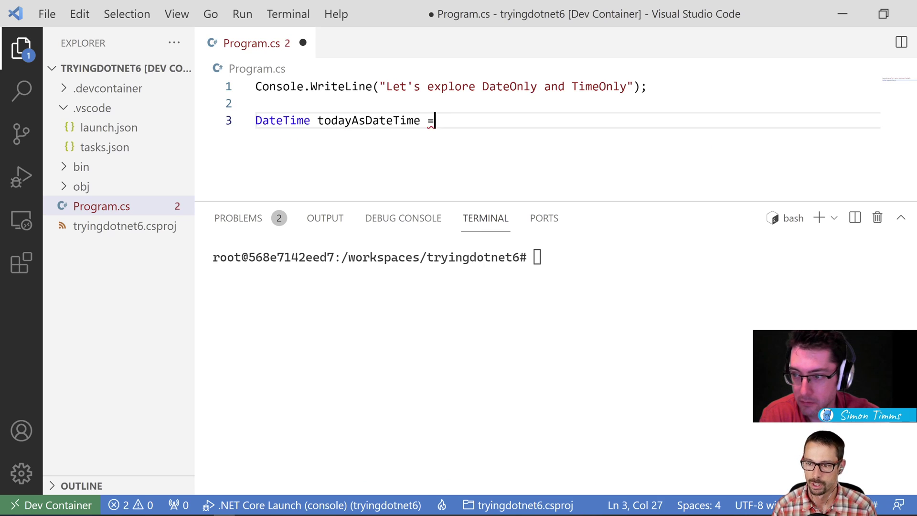
type("DateTime.N")
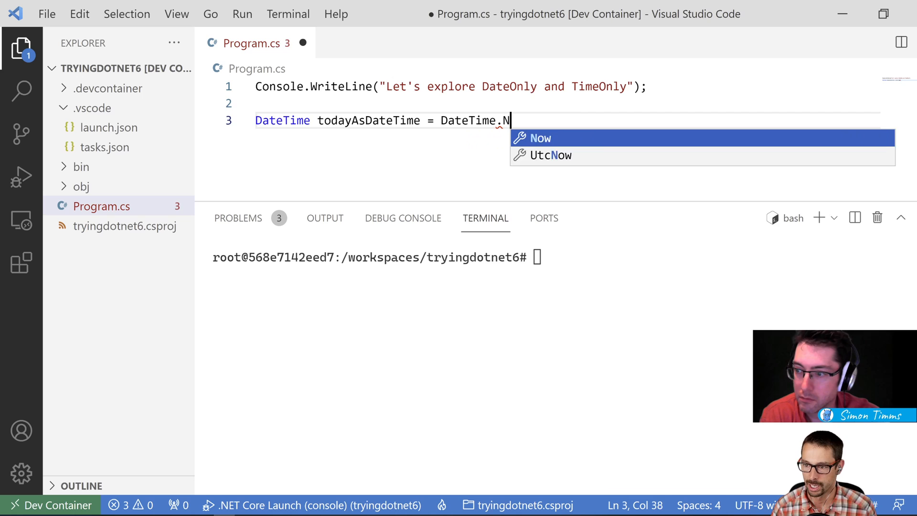
type("oda")
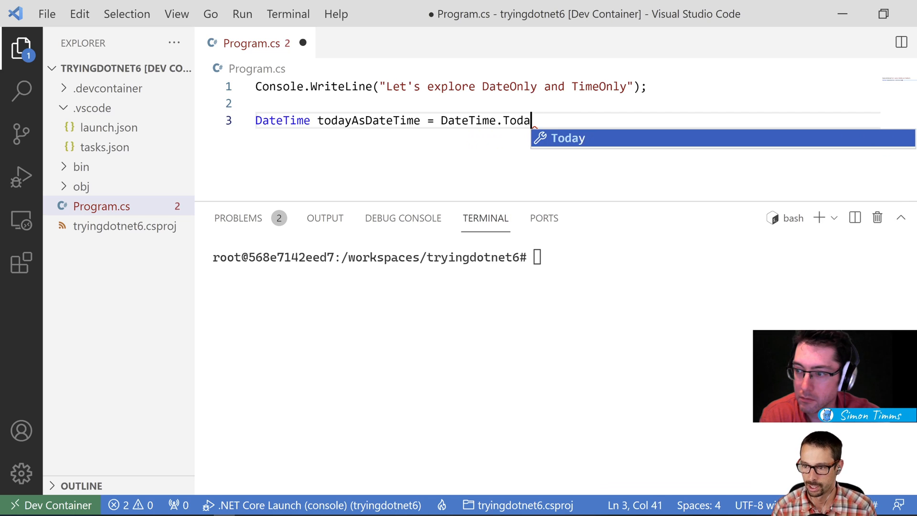
key("Backspace")
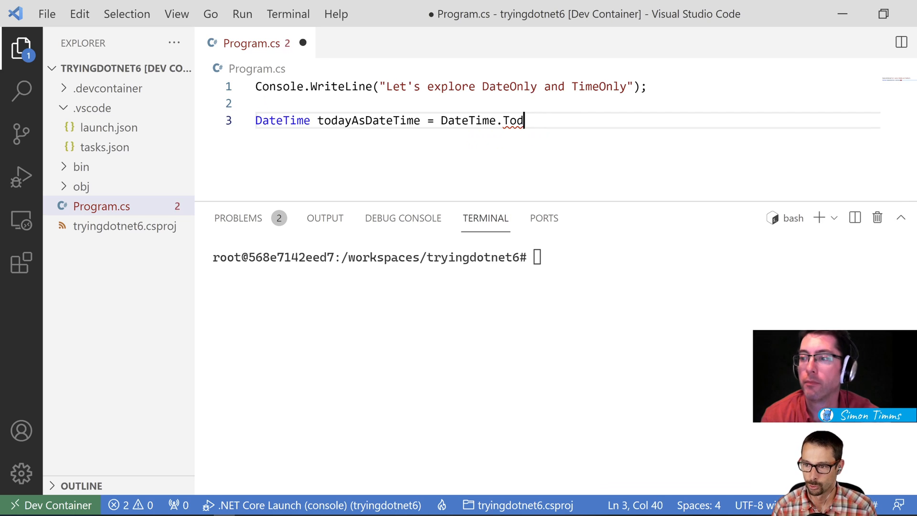
type("Now.Date;")
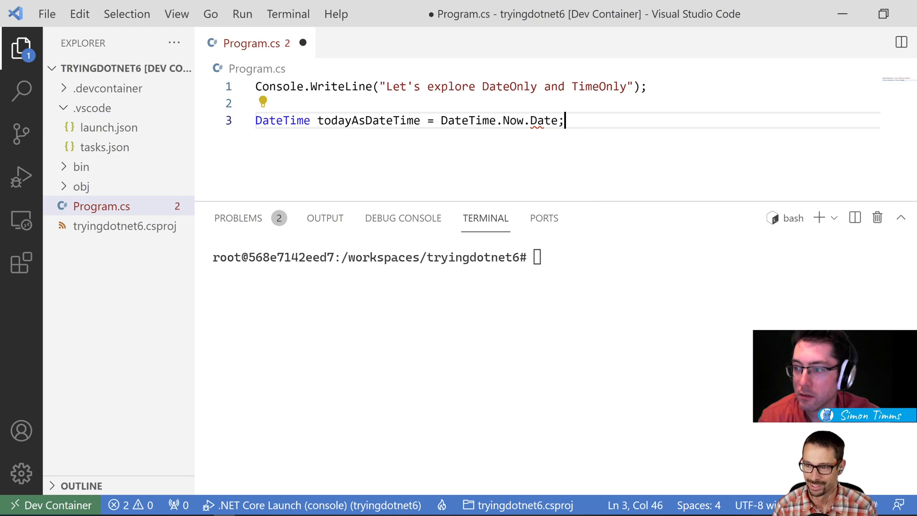
double_click(513, 120)
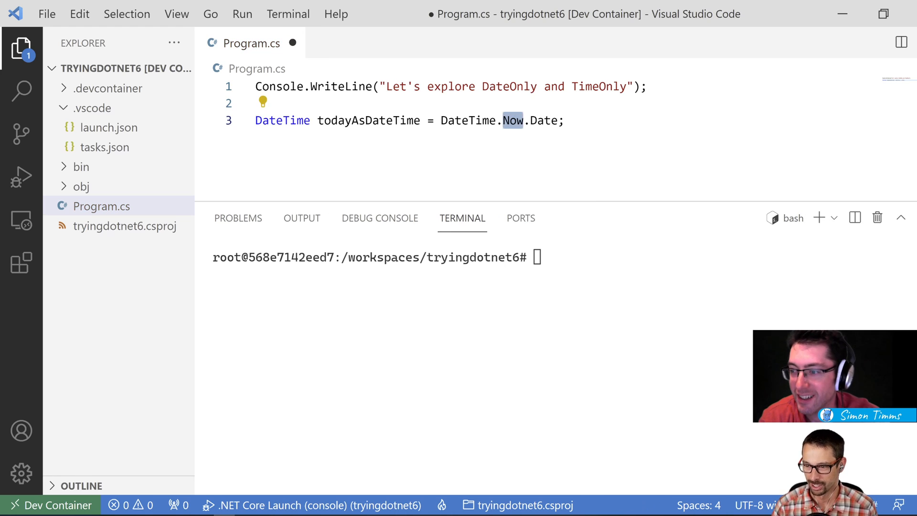
type("Today")
type("Console.WriteLine(")
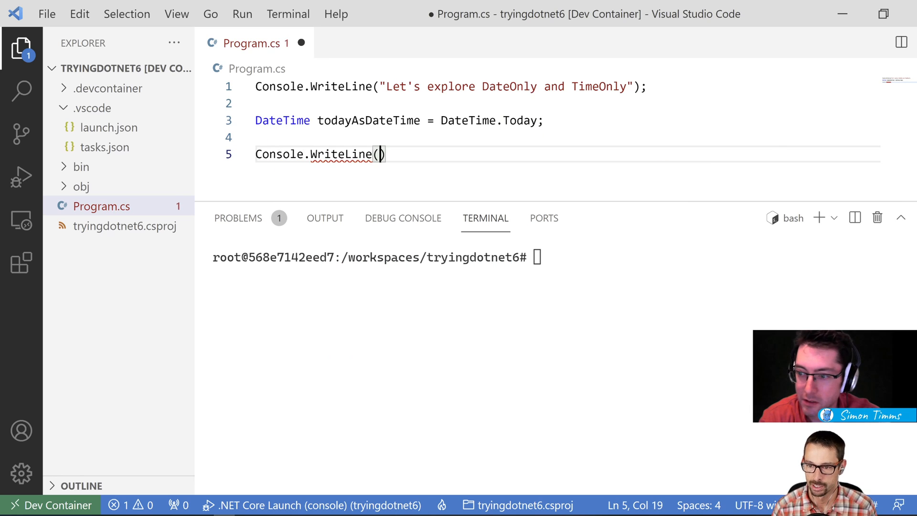
- Print todayAsDateTime with Console.WriteLine
type("todayAsDateTime")
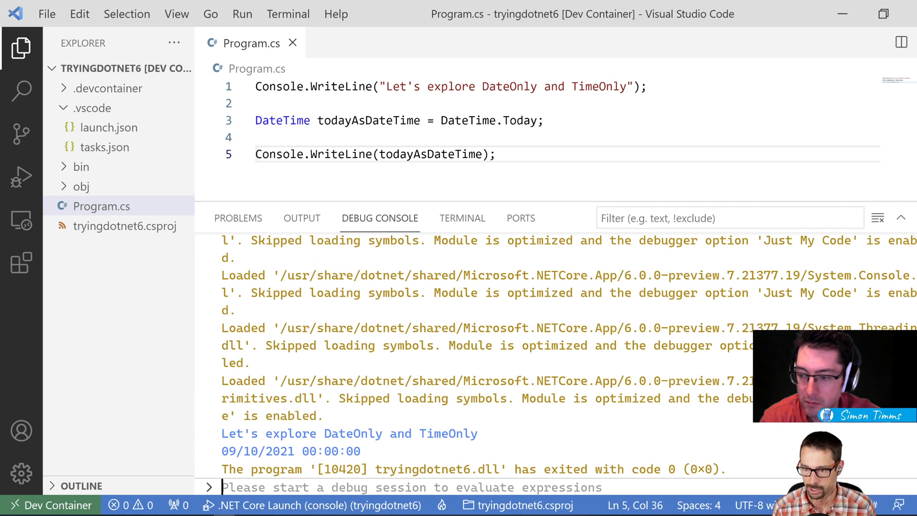
mouse_move(462, 218)
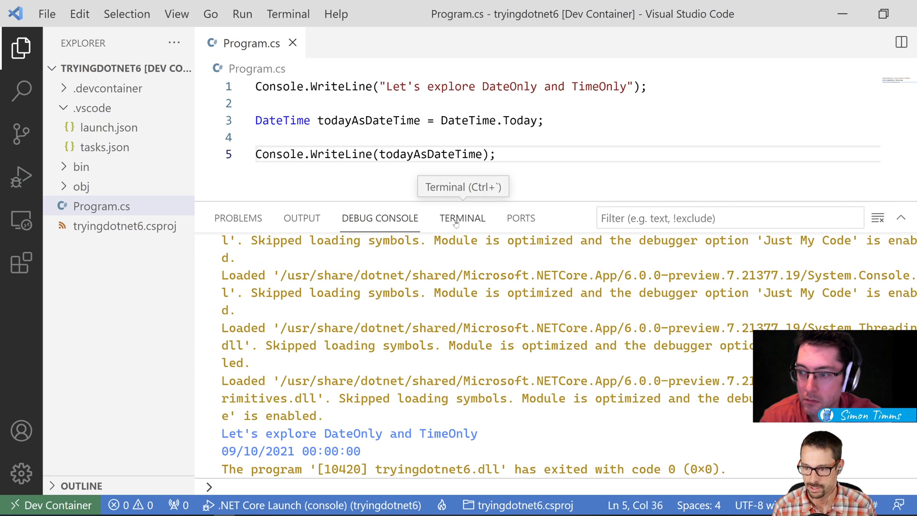
- Run dotnet run in the terminal, printing 9/10/2021 12:00:00 AM, and compare with the Debug Console
left_click(462, 218)
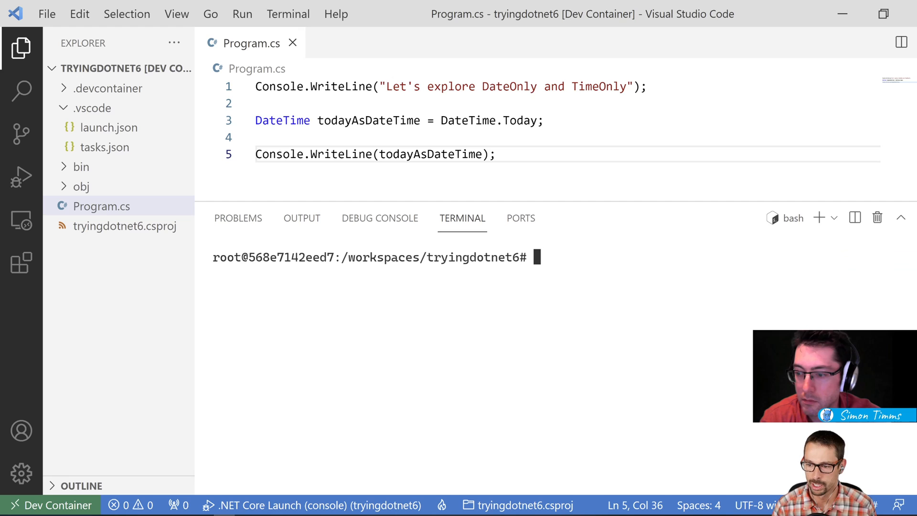
type("dot")
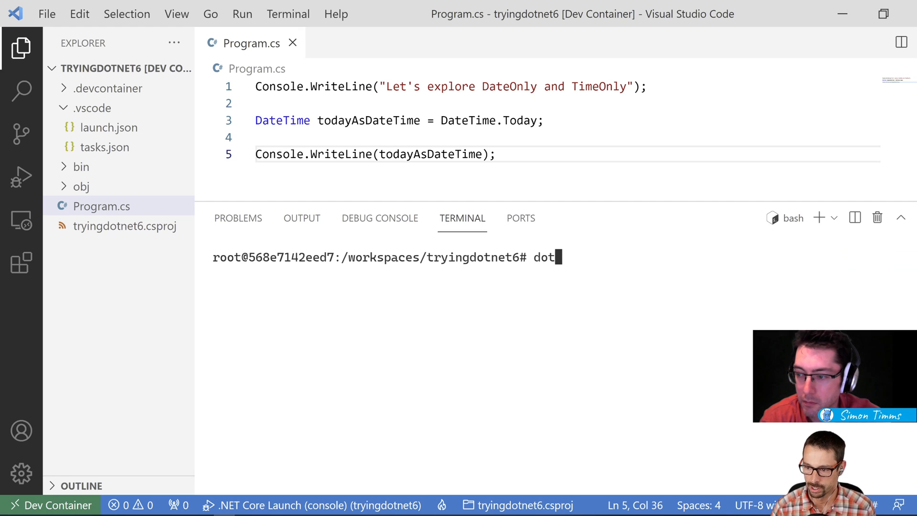
type("net run")
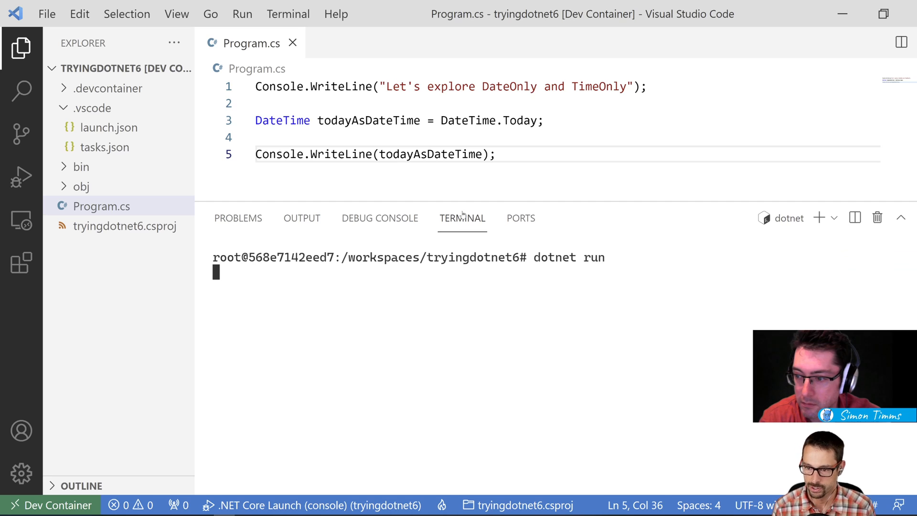
key("Return")
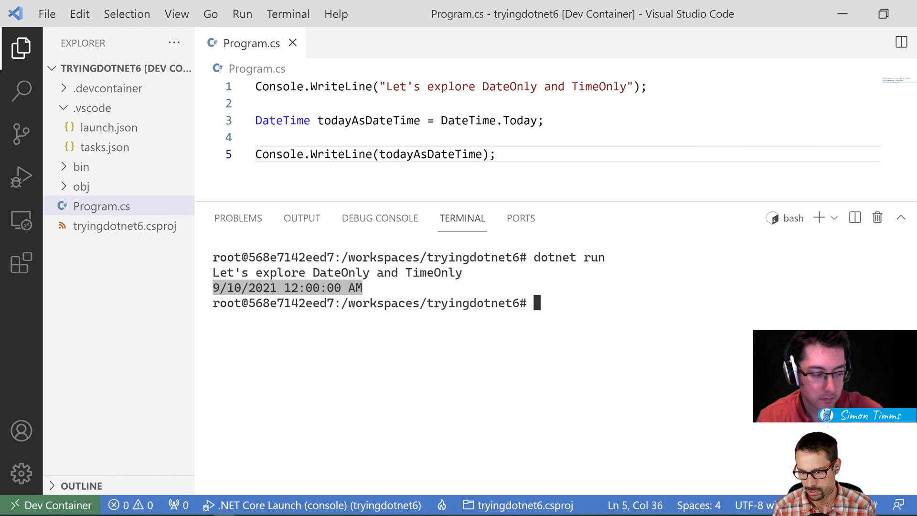
left_click(379, 218)
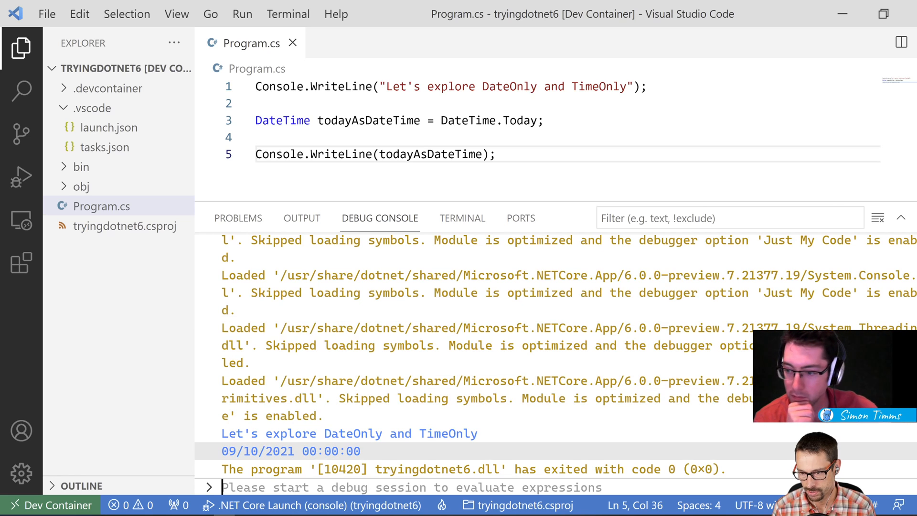
mouse_move(461, 218)
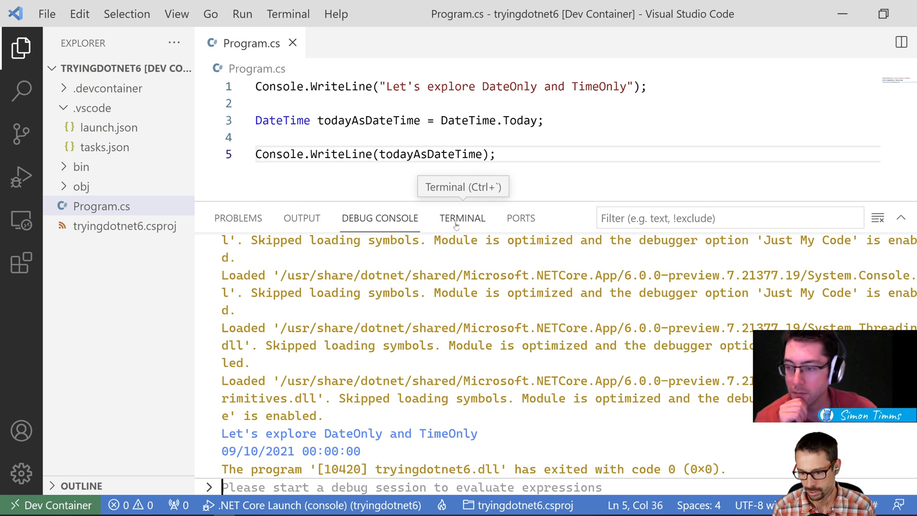
left_click(462, 217)
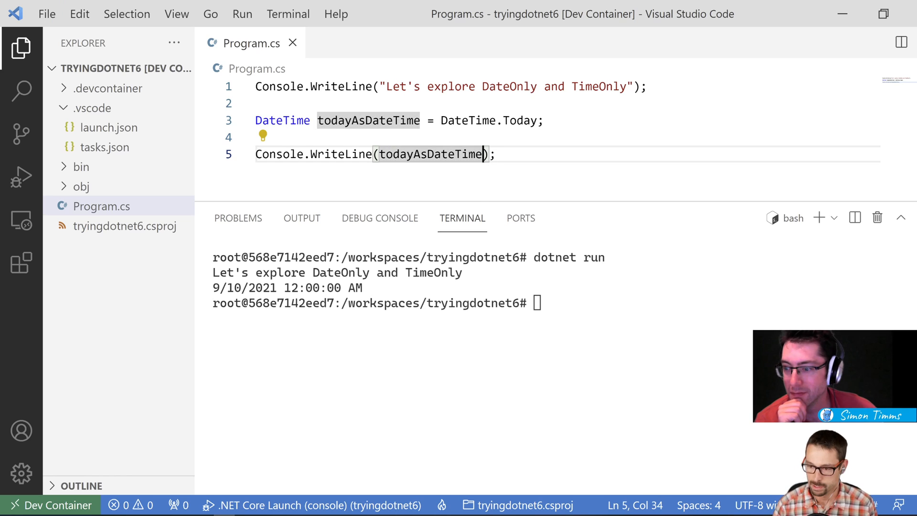
- Print todayAsDateTime.ToString("O") and debug, showing 2021-09-10T00:00:00.0000000+00:00
type(".ToString(\"")
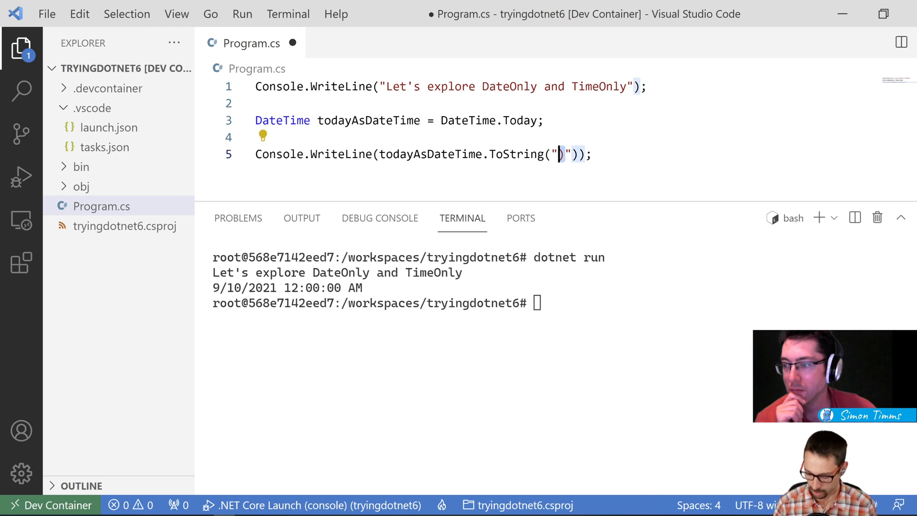
type("0")
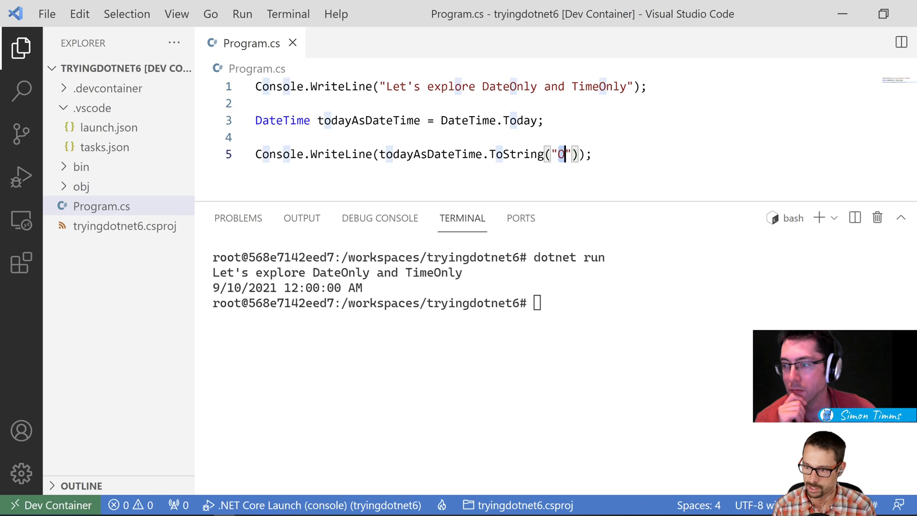
left_click(592, 154)
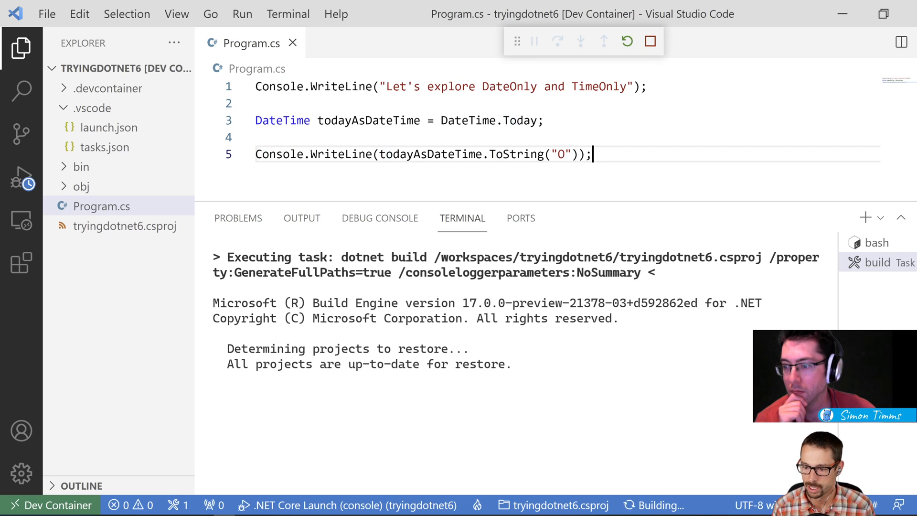
mouse_move(379, 217)
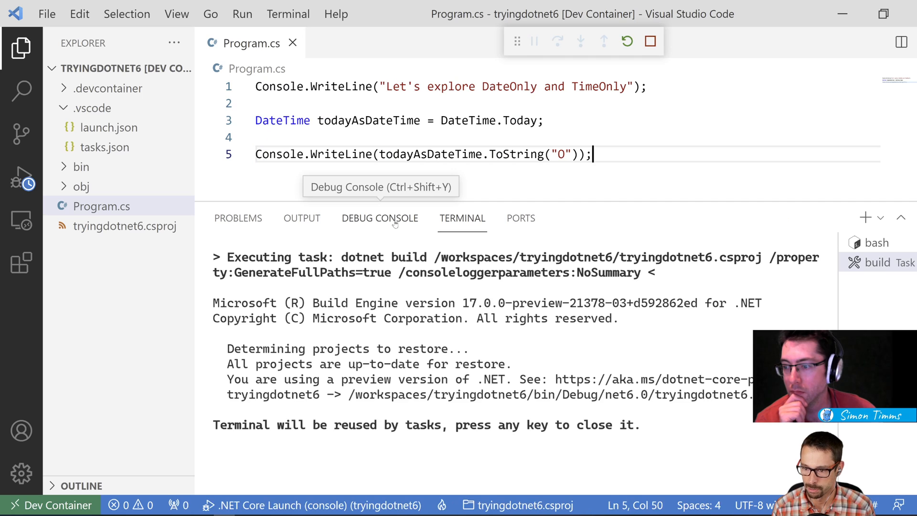
left_click(379, 218)
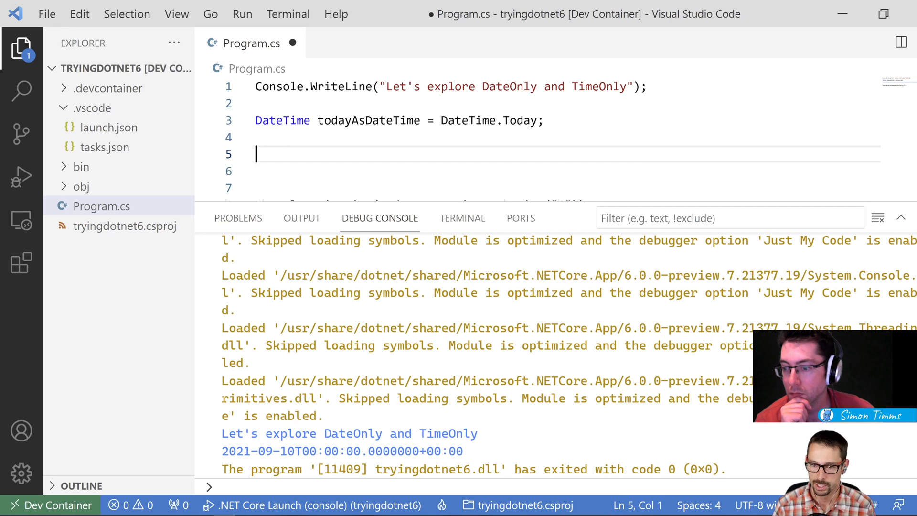
- Declare DateOnly hireDate = new DateOnly(2021, 06, 01)
type("DateOnly")
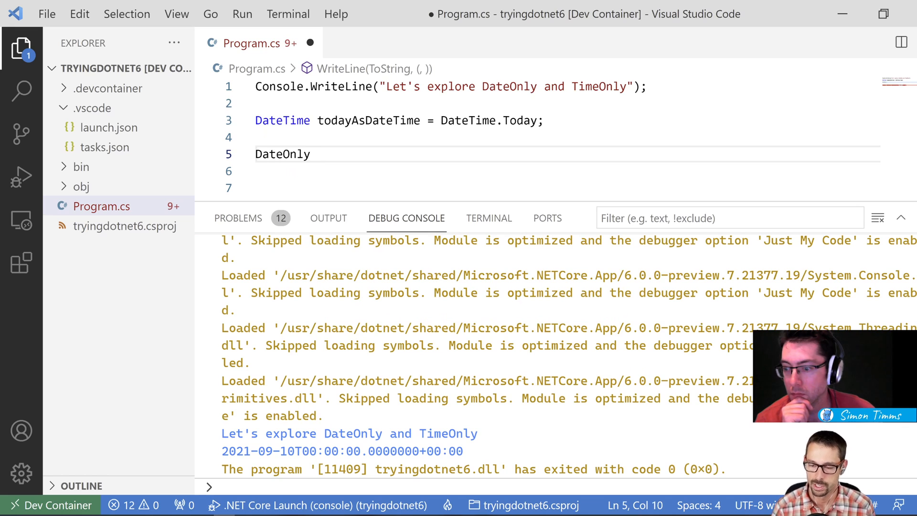
type("t")
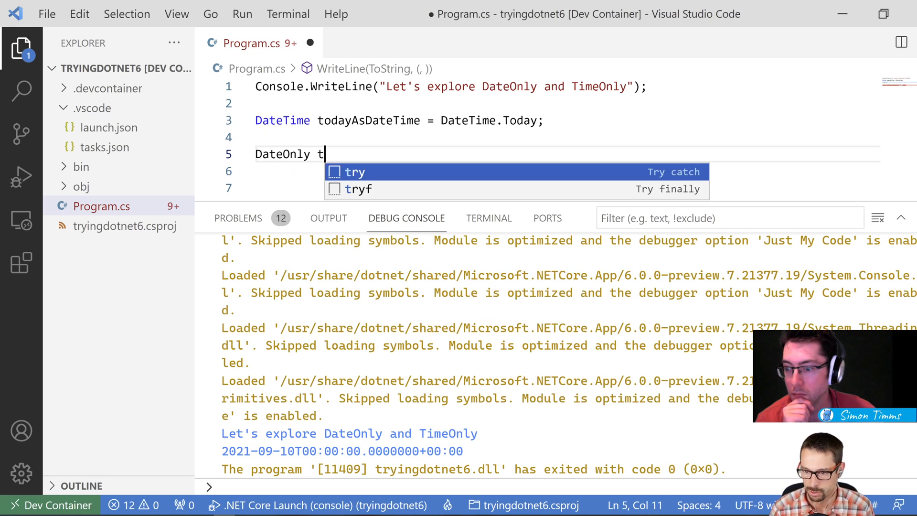
type("hireO")
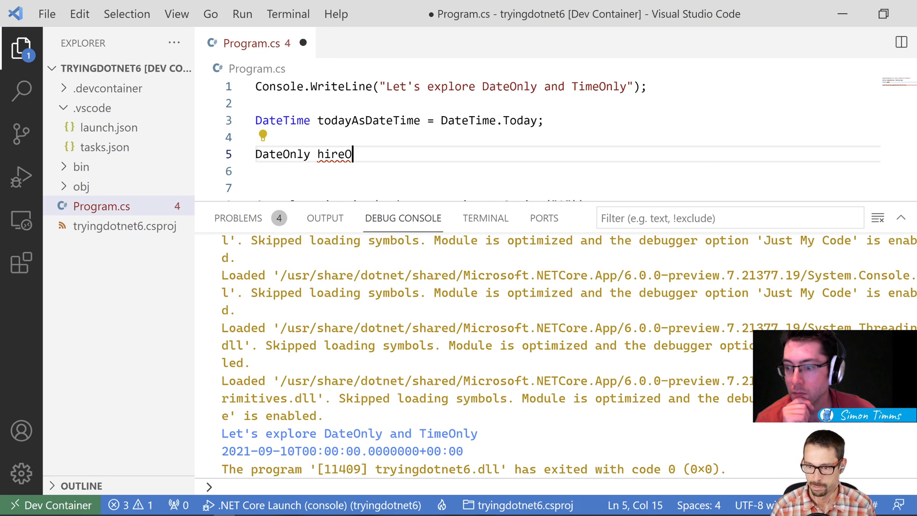
type("Date = new DateOnly(")
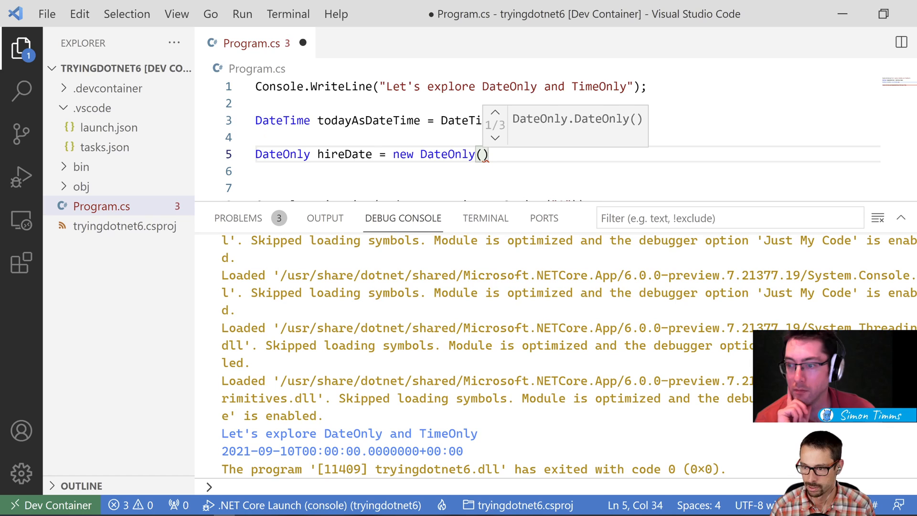
type("2021, 06,")
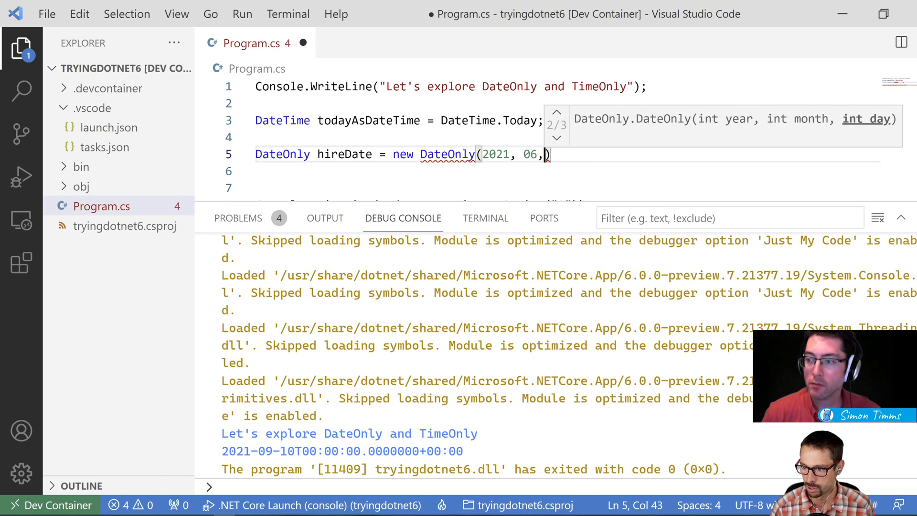
type("01);")
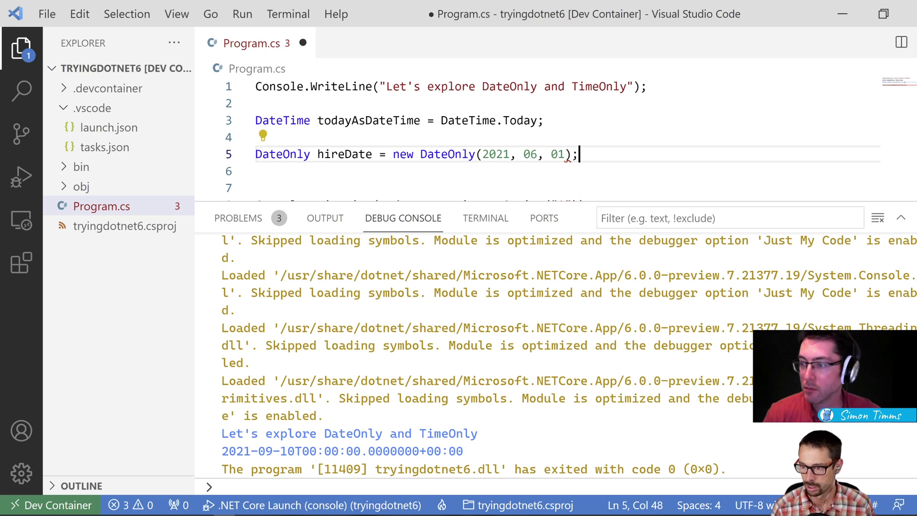
key("Enter")
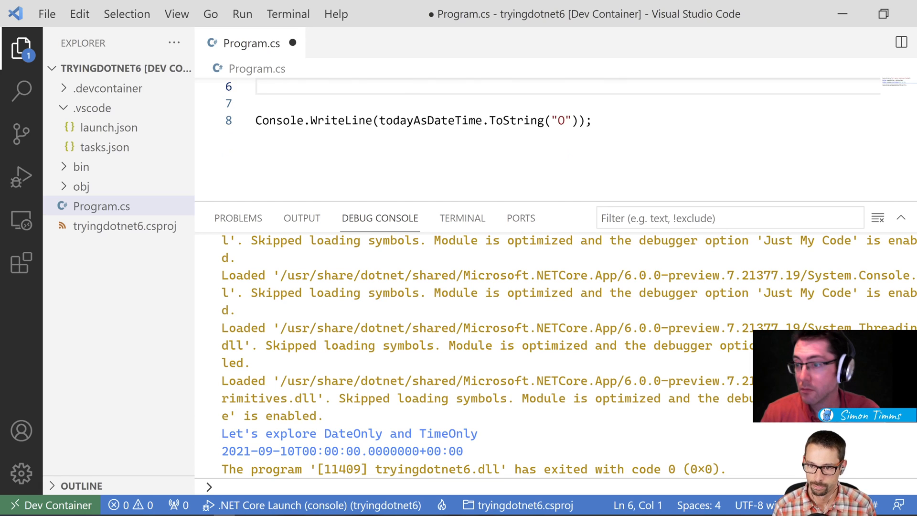
- Change the WriteLine to print hireDate and run dotnet run in the terminal
scroll("up", 3)
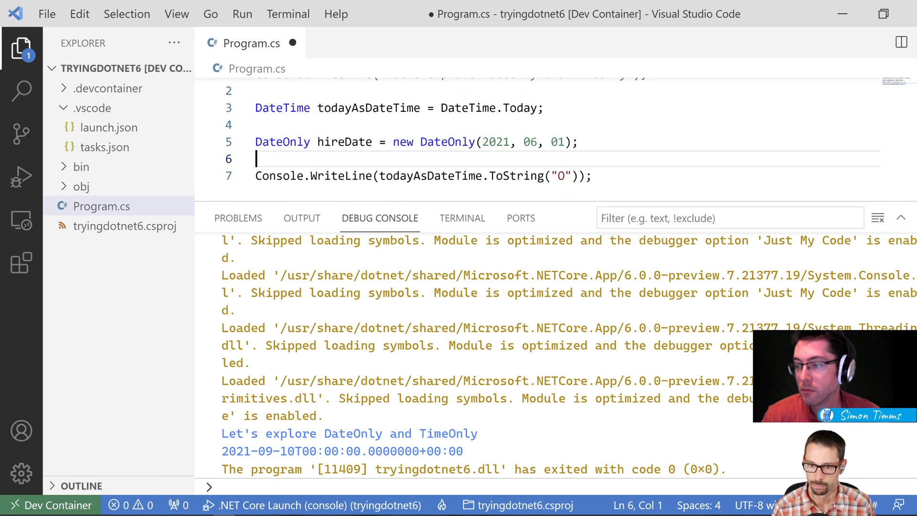
left_click(543, 176)
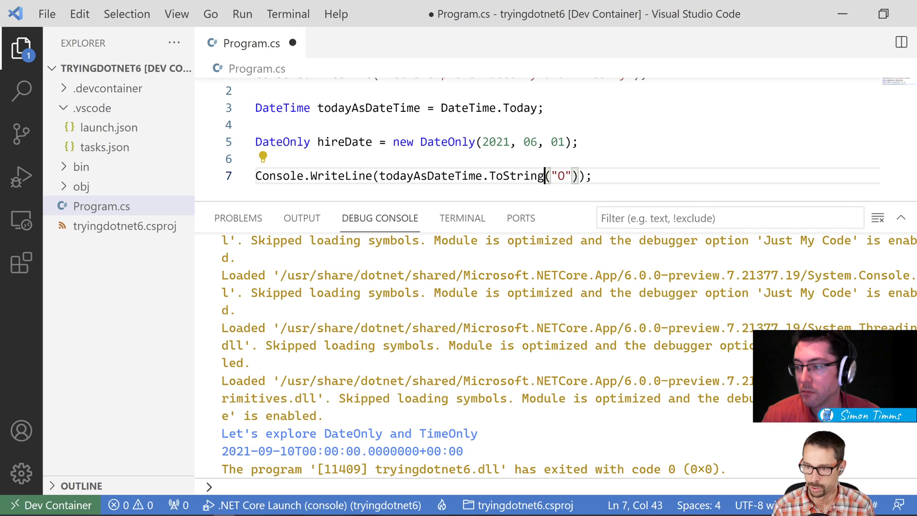
type("hiu")
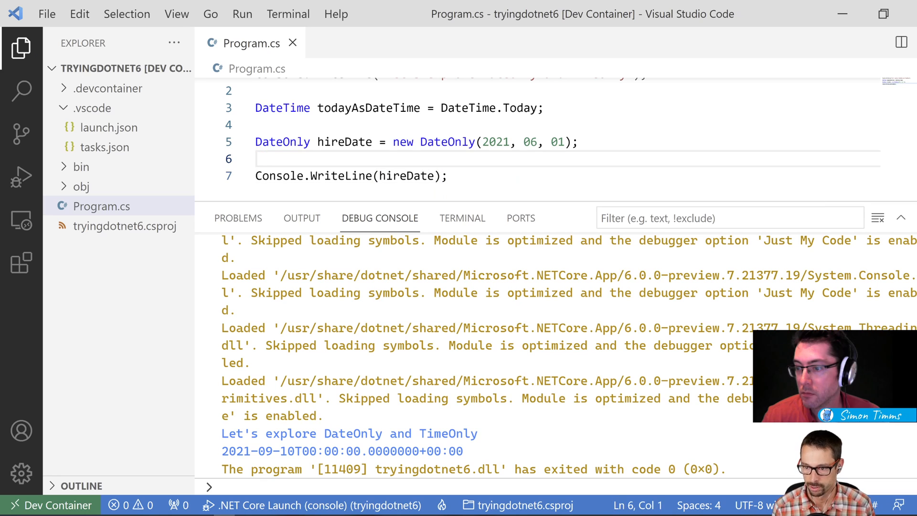
left_click(462, 218)
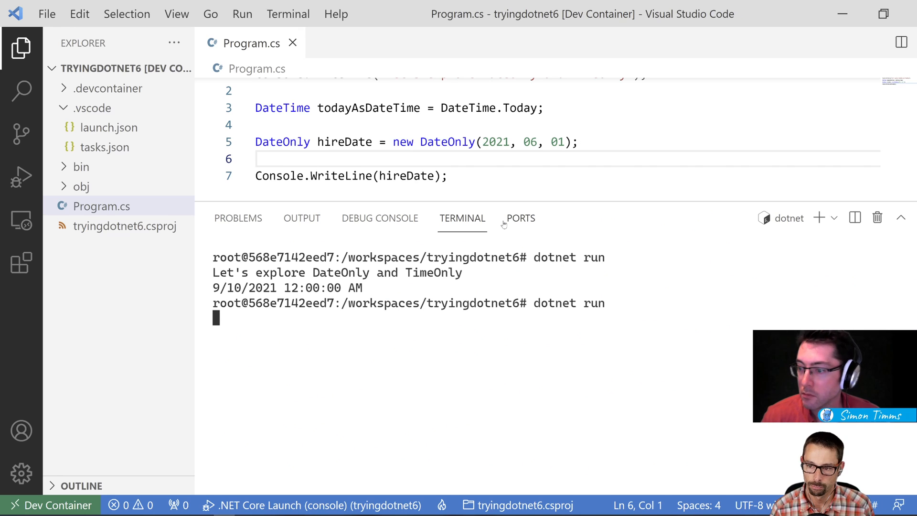
key("Return")
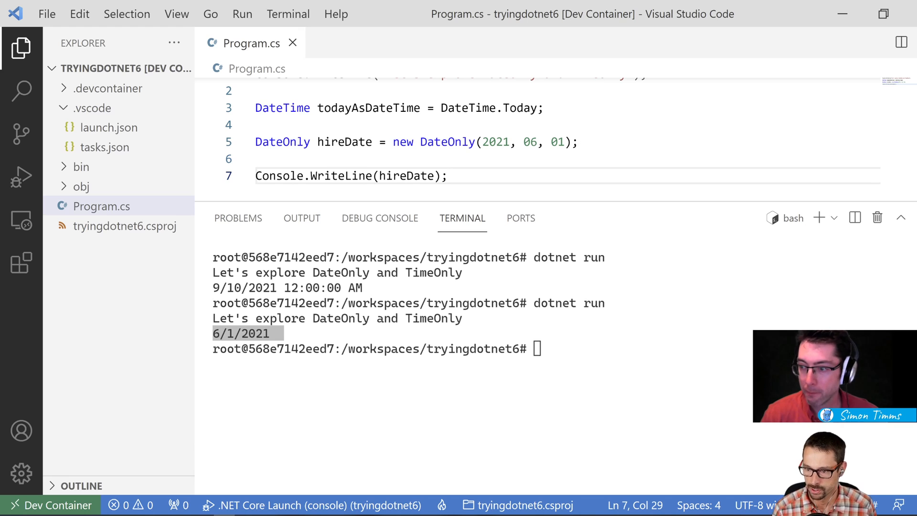
- Print hireDate.ToString("O") and rerun, showing 2021-06-01
type(".ToString(")
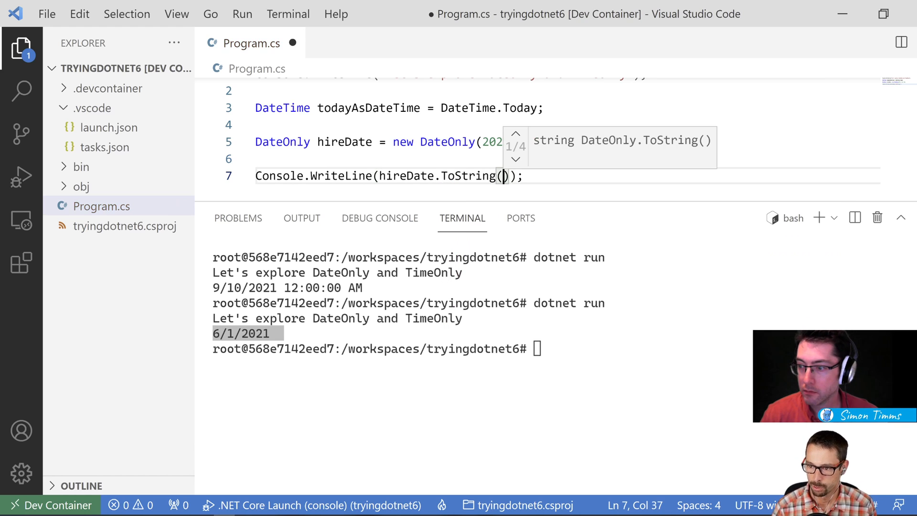
type("\"O\"")
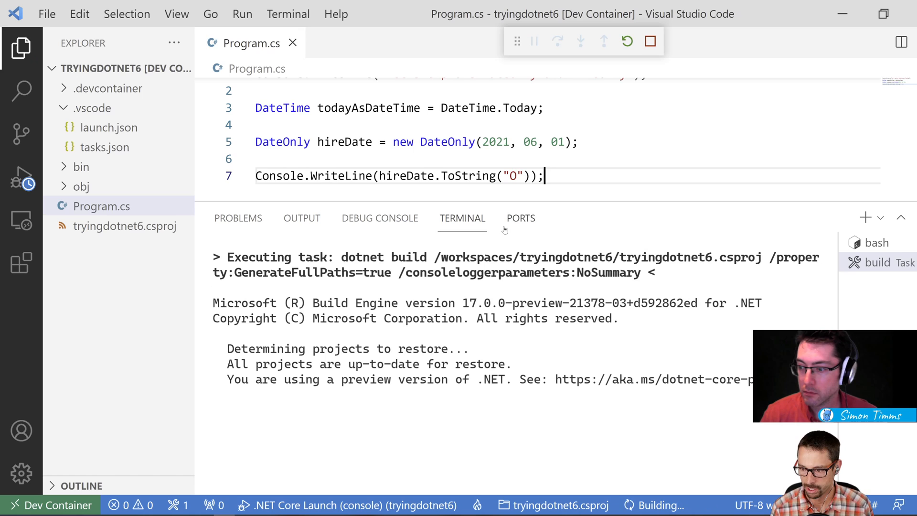
left_click(379, 218)
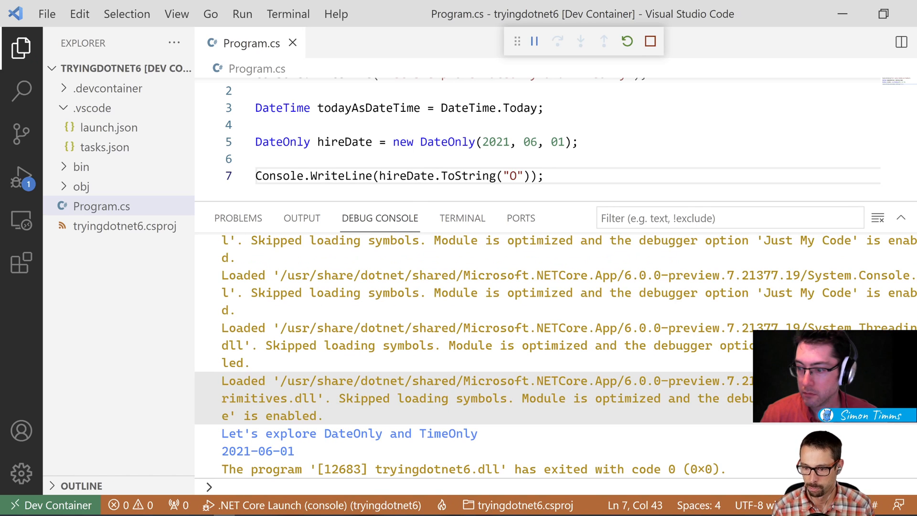
left_click(461, 218)
type("dotnet run")
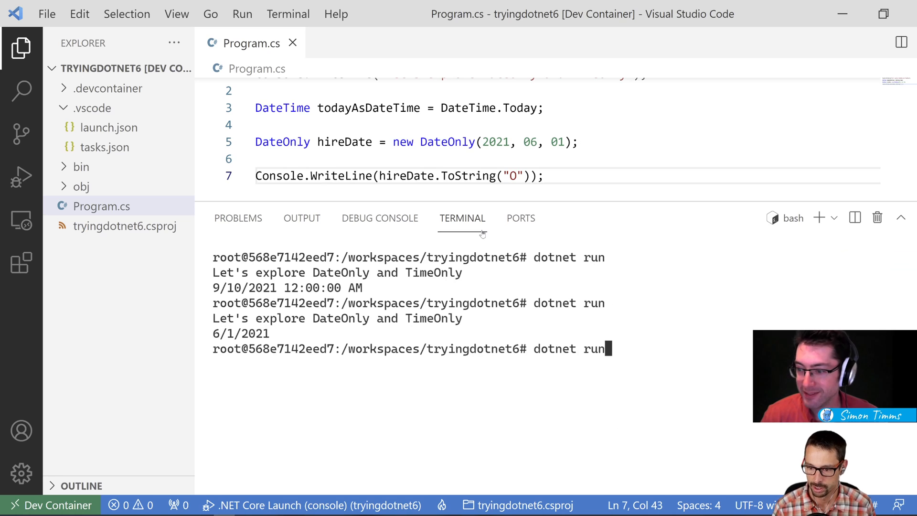
key("Return")
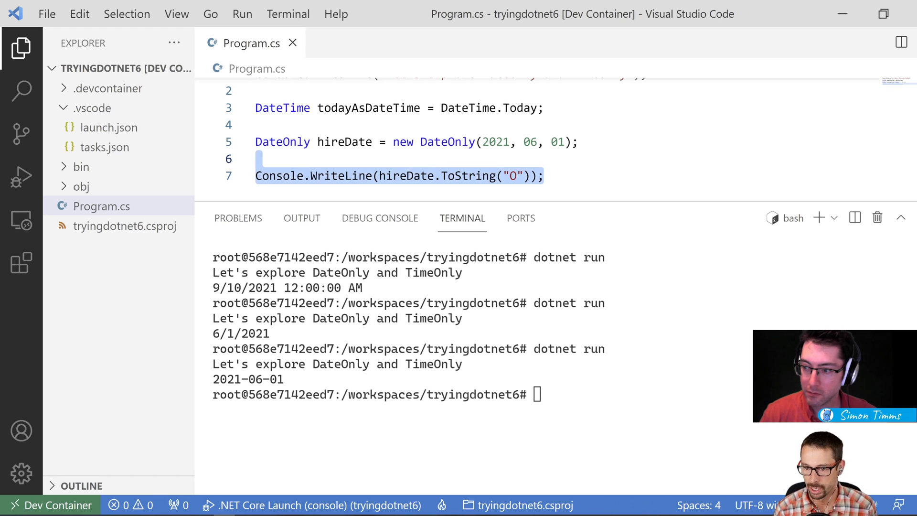
- Draft a hireDate.ToDateTime() line, then remove the standalone line
key("enter")
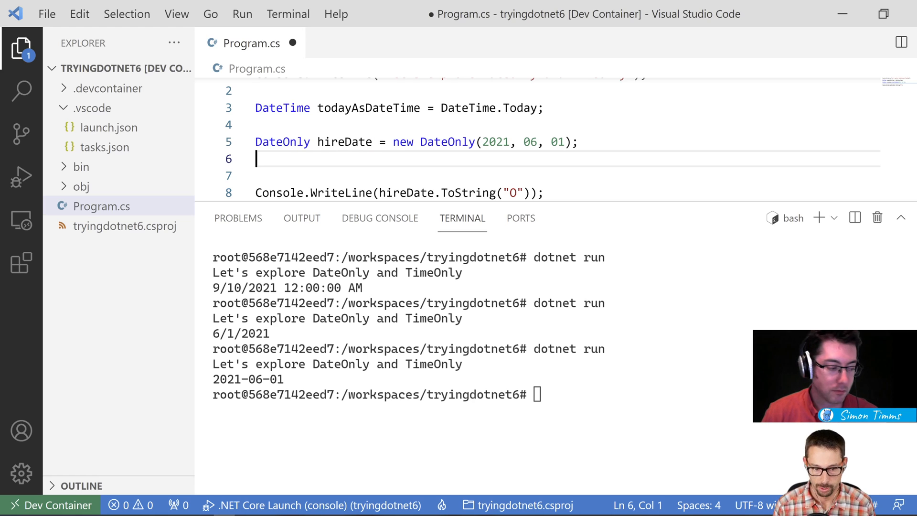
mouse_move(345, 141)
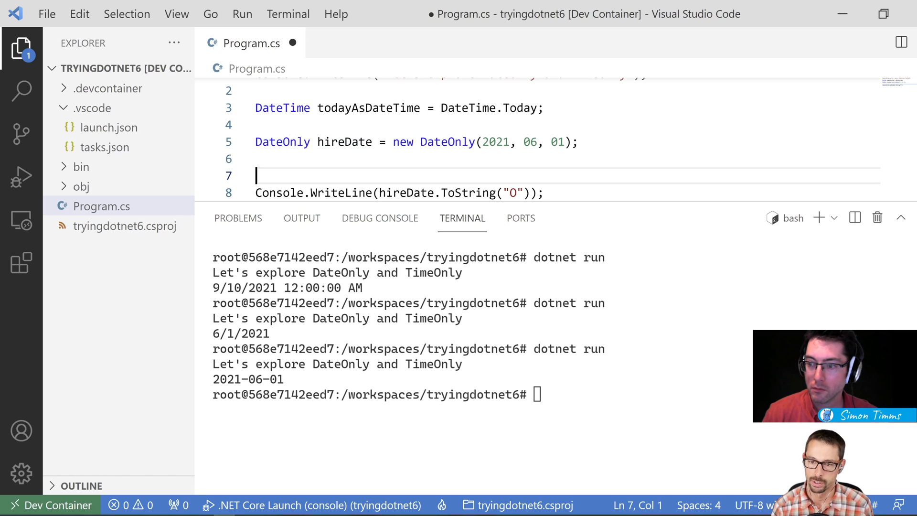
type("h")
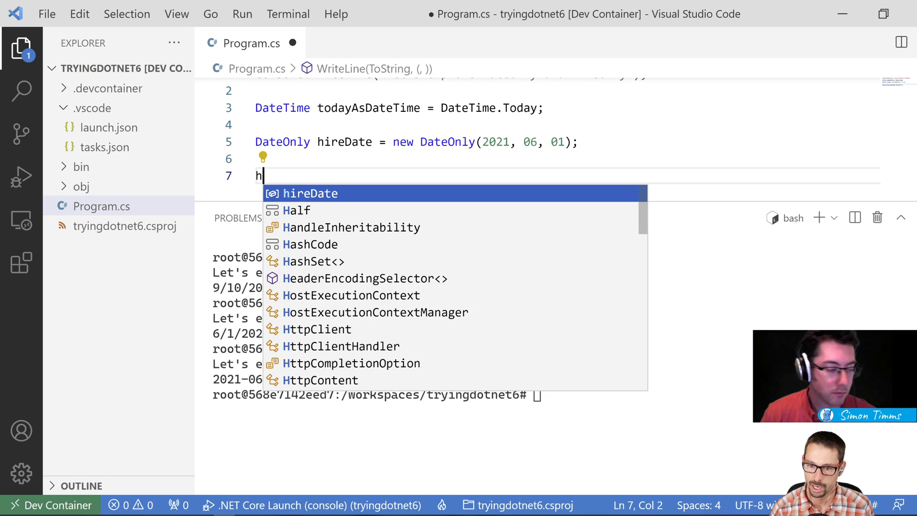
type("ireDate.")
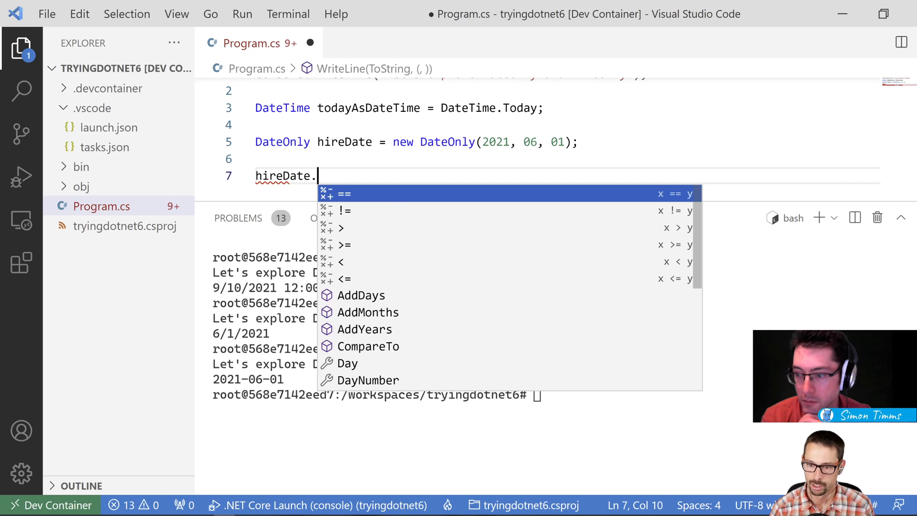
type("ToDateTime")
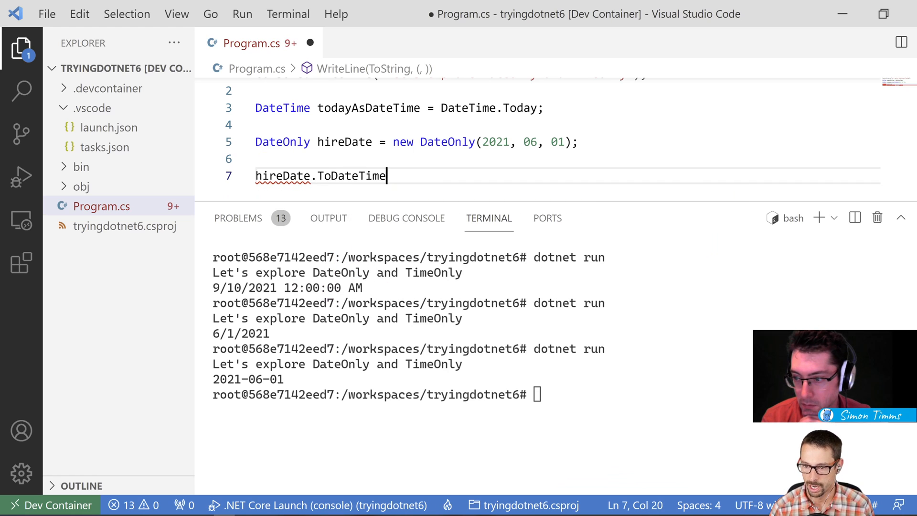
type("()")
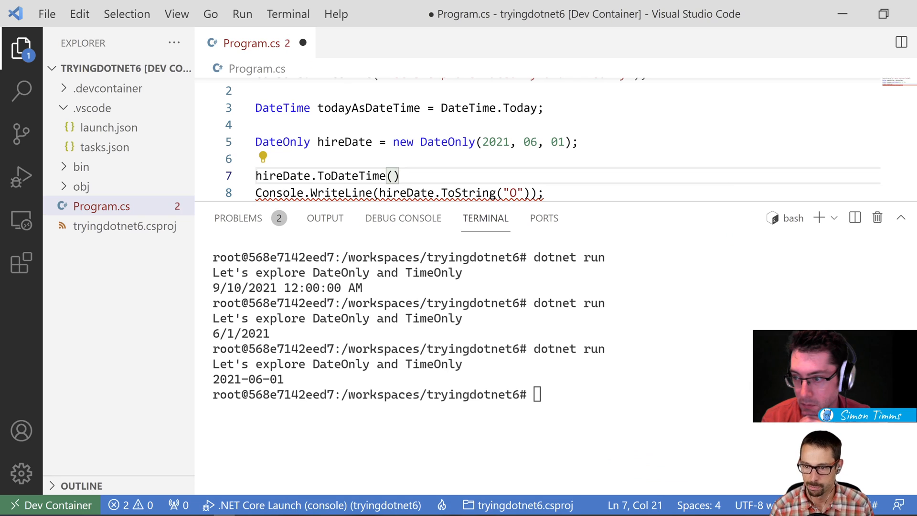
triple_click(322, 176)
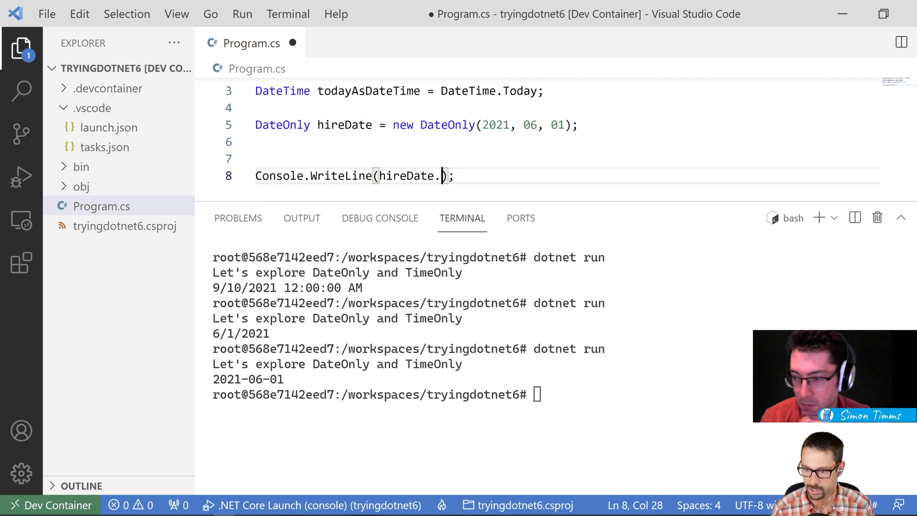
- Print hireDate.ToDateTime(new TimeOnly(9,0)) and run, showing 6/1/2021 9:00:00 AM
type("ToDateTime(")
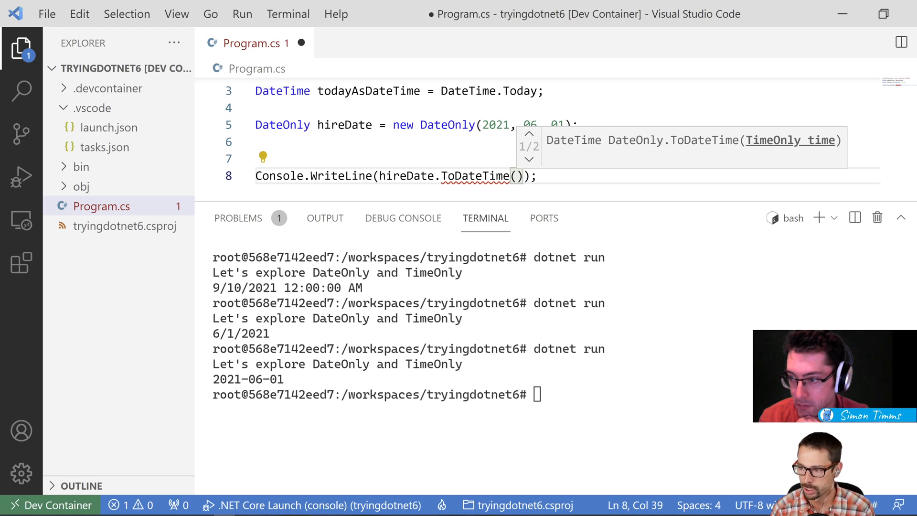
type("Tim")
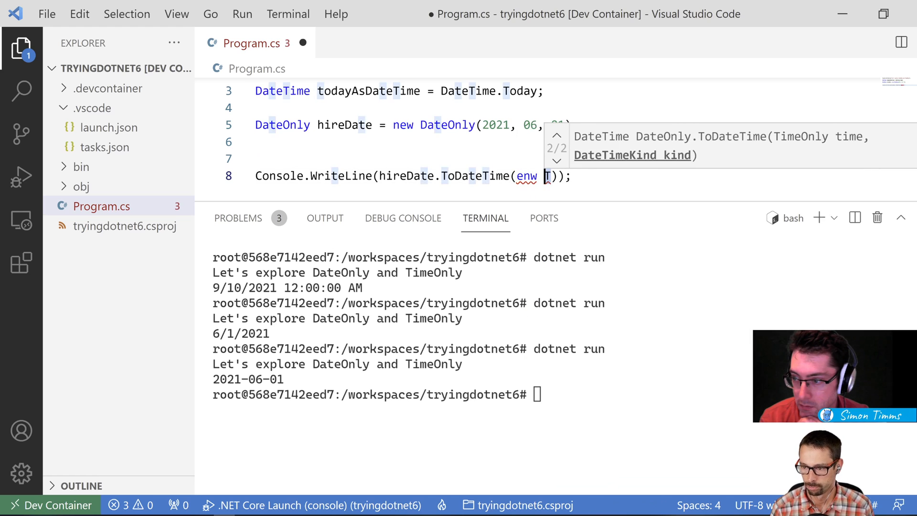
type("new TimeOnly")
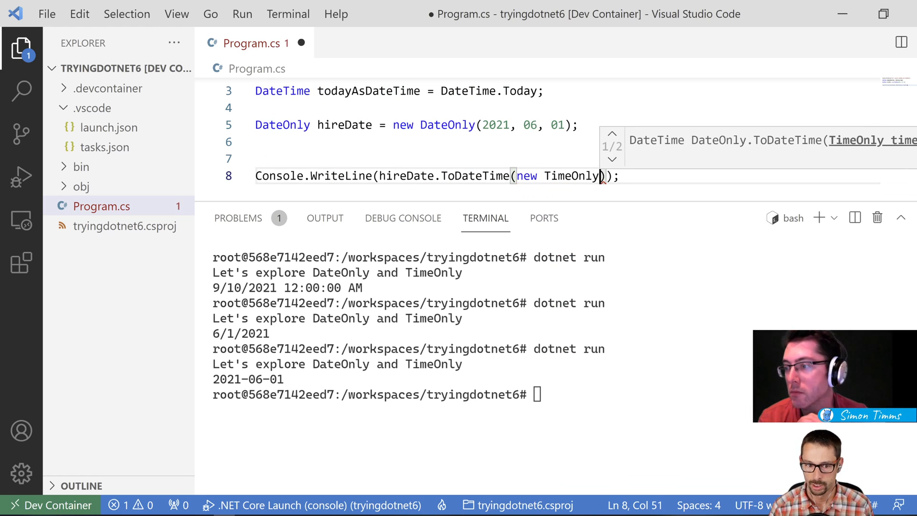
type("(")
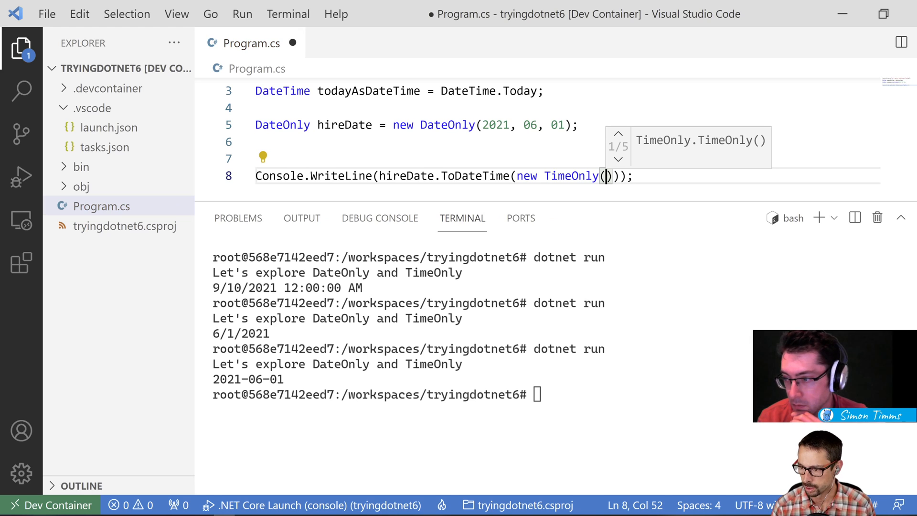
type("0,")
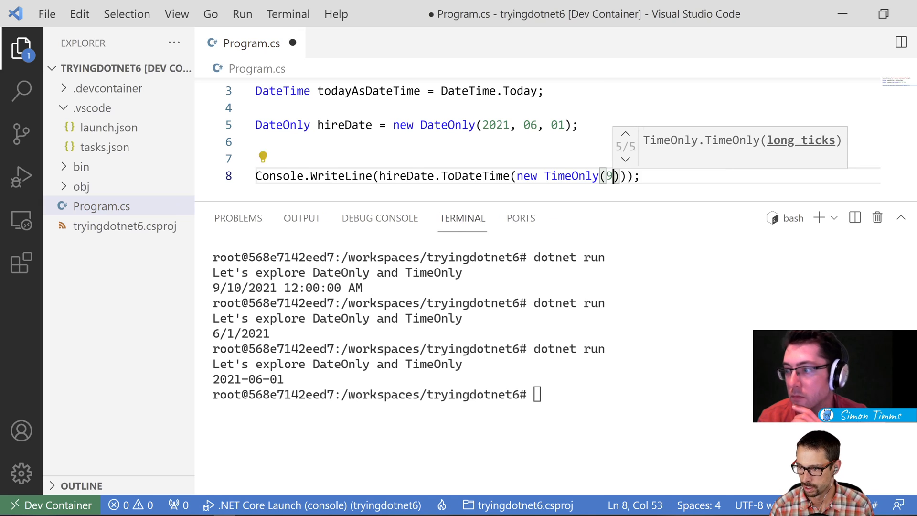
type(",0")
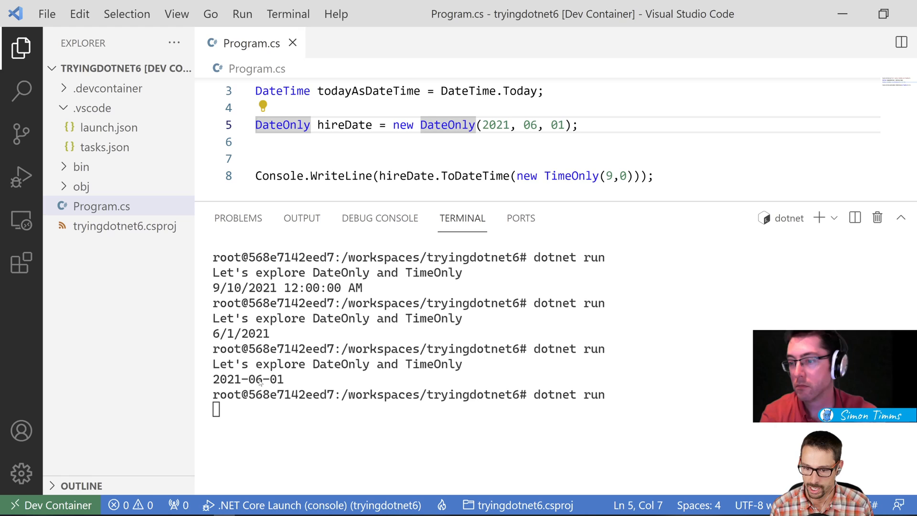
key("Return")
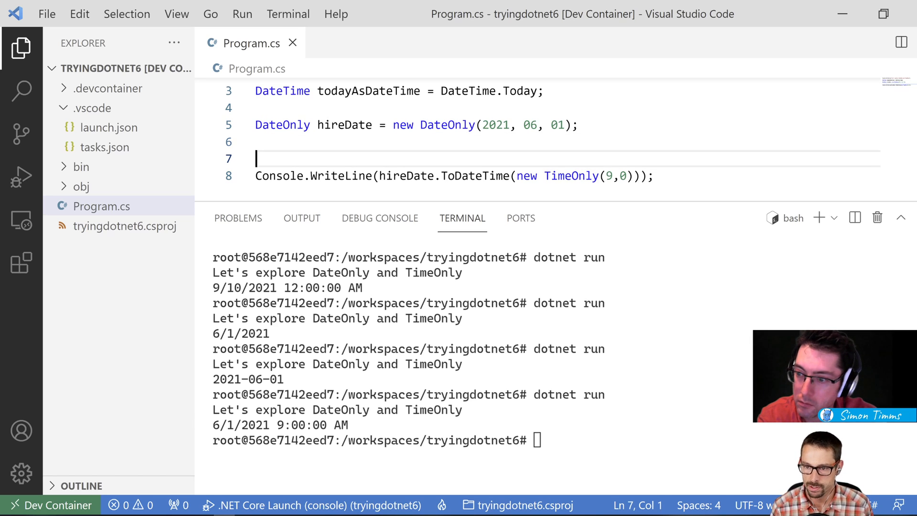
- Declare DateOnly todayAsDateOnly = DateOnly.FromDateTime(DateTime.Now)
key("Backspace")
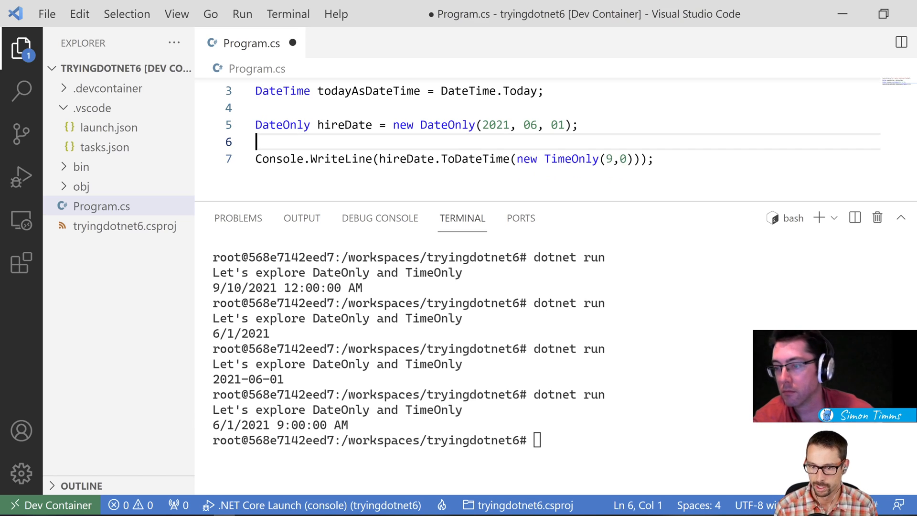
key("Enter")
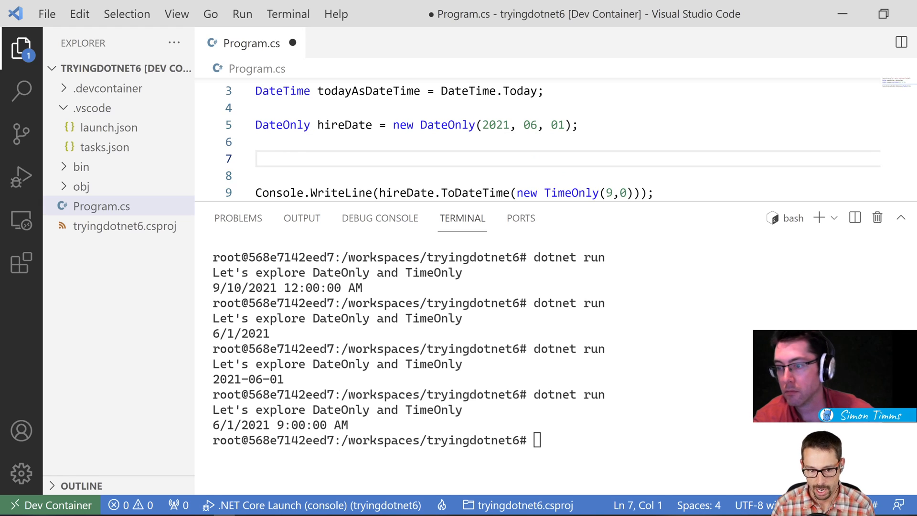
type("DateTime.Now")
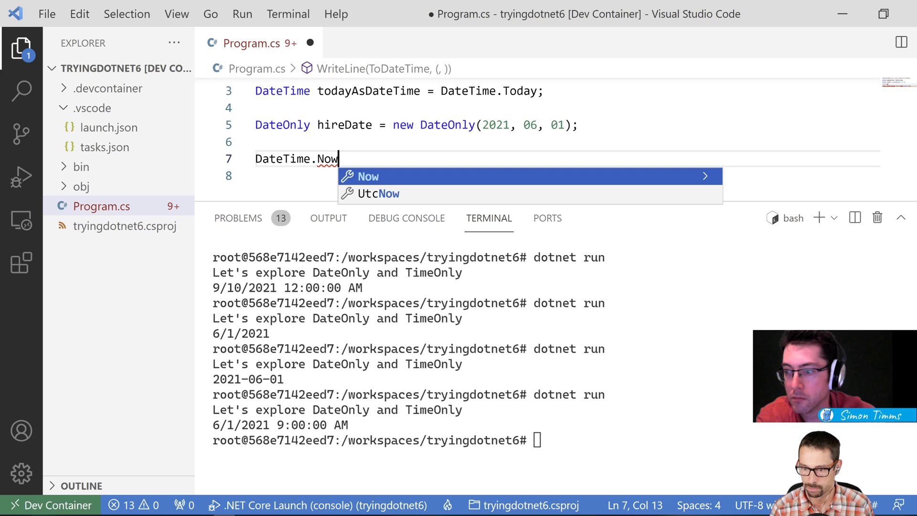
key("Escape")
type("DateOnly today")
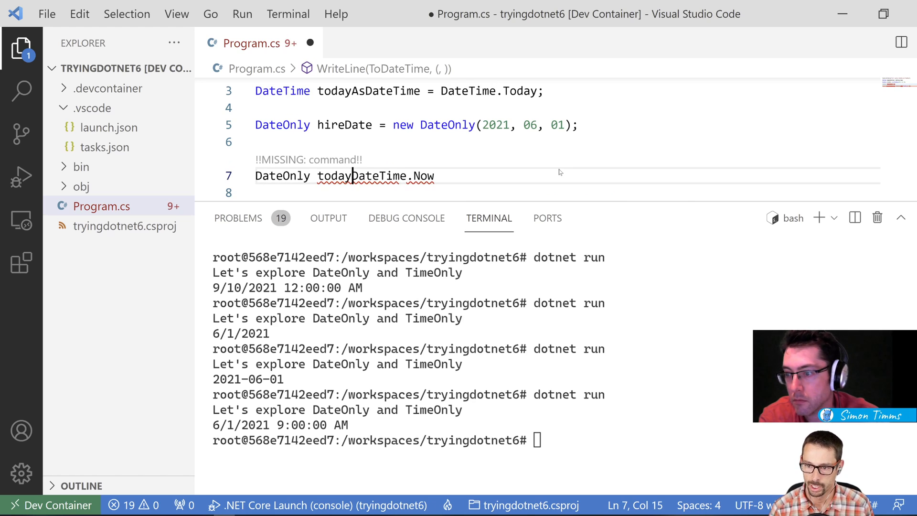
type("AsDateOnly =")
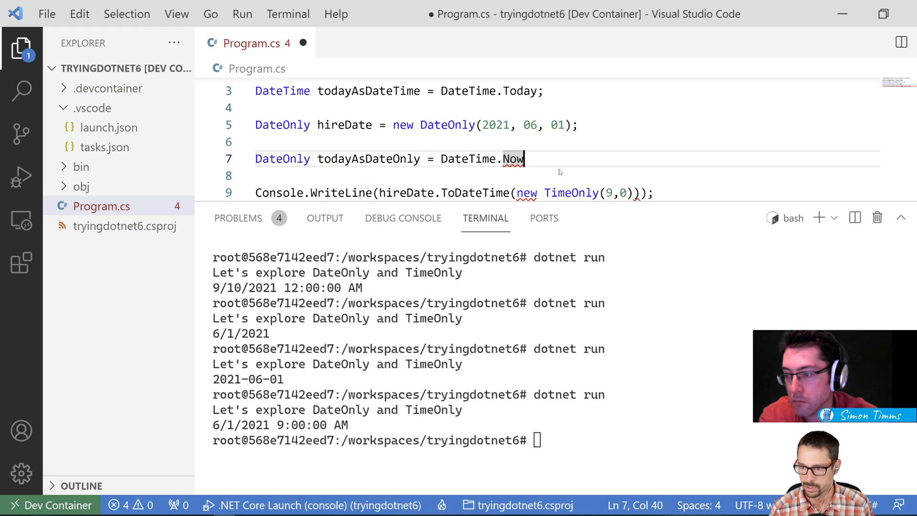
type(".")
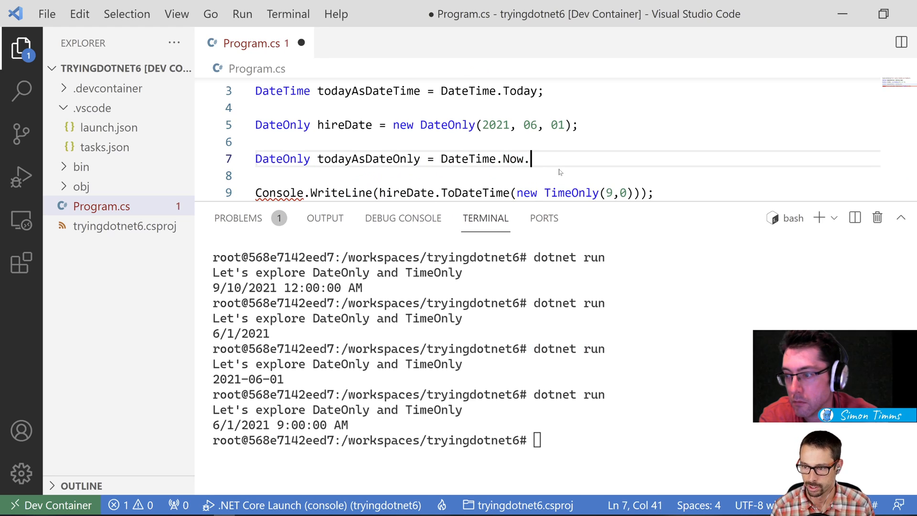
type("DateOnly.FromDat")
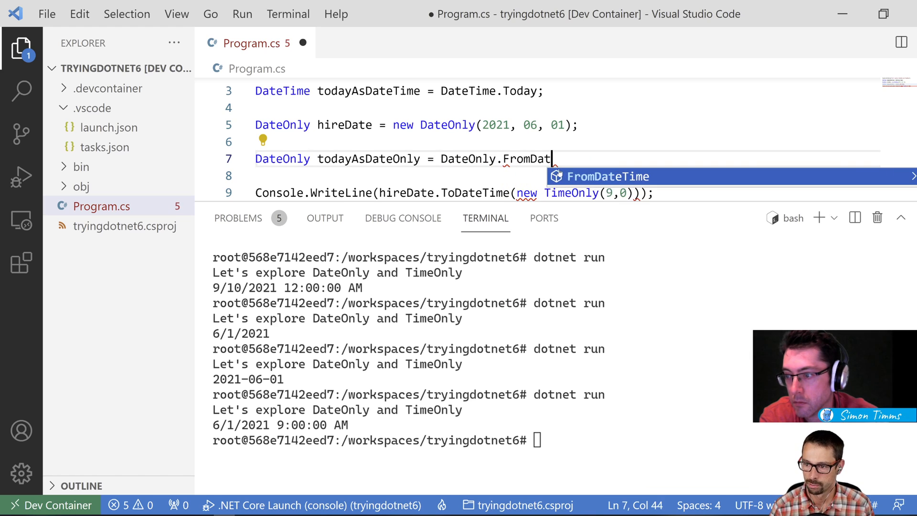
type("eTime(DateTime.Now);")
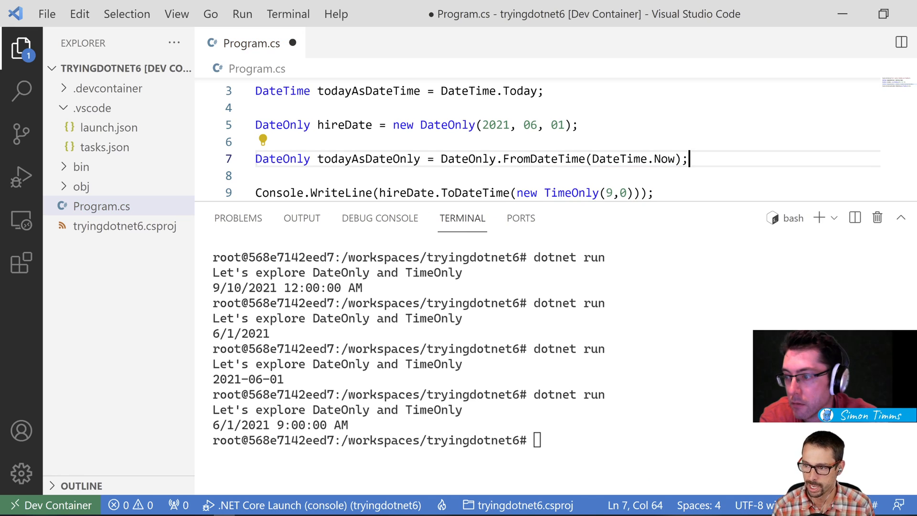
- Print todayAsDateOnly, run, clear the terminal, and move to the hireDate line
left_click(393, 159)
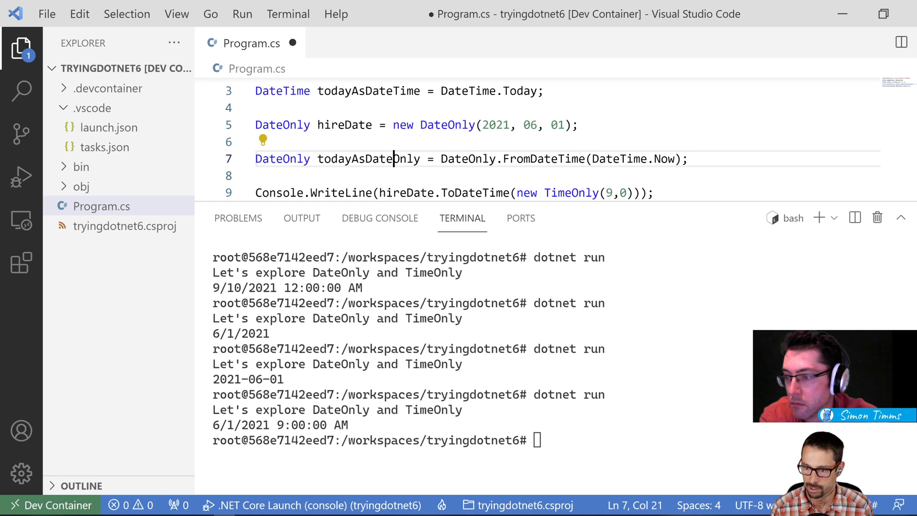
double_click(405, 175)
type("Console.WriteLine(todayAsDateOnly")
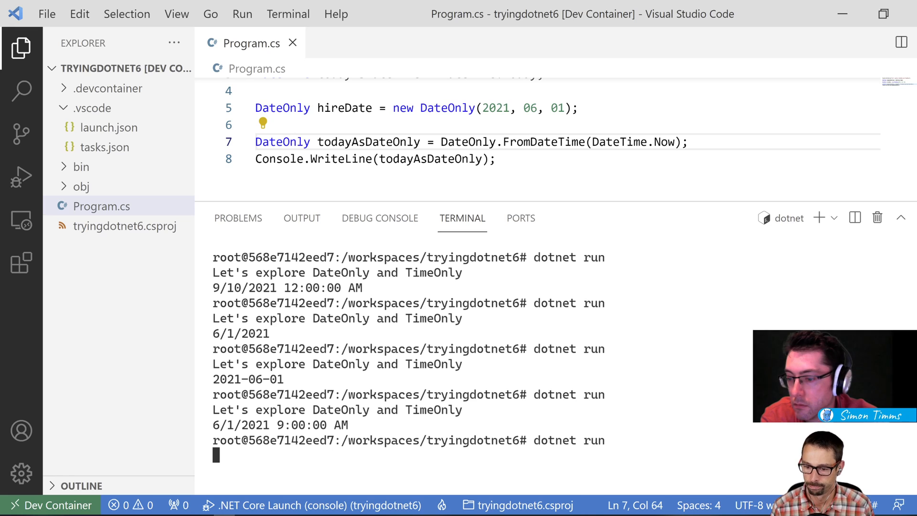
key("Return")
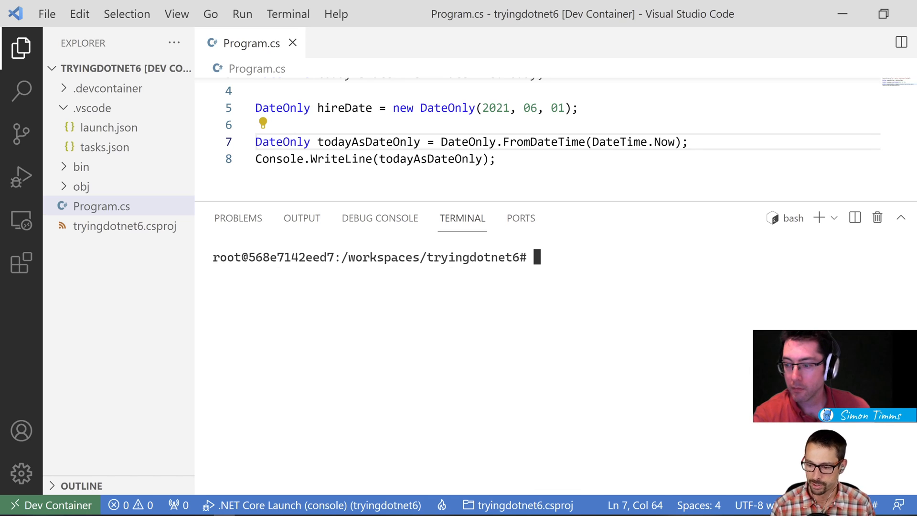
left_click(256, 108)
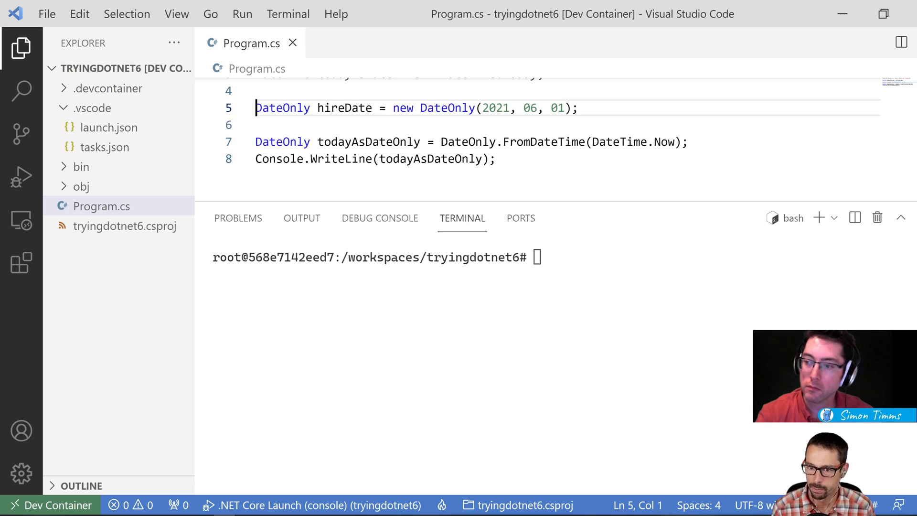
mouse_move(657, 141)
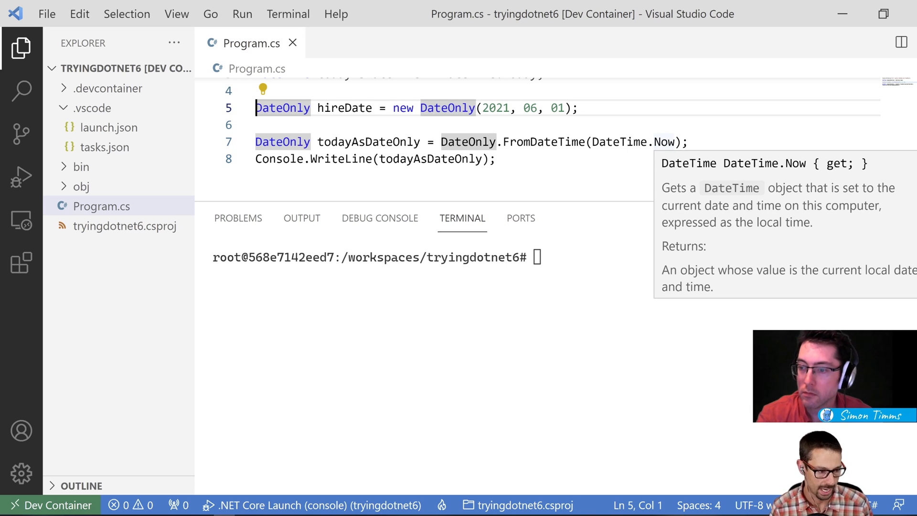
- Change hireDate to new DateOnly(2020, 01, 30)
left_click(256, 124)
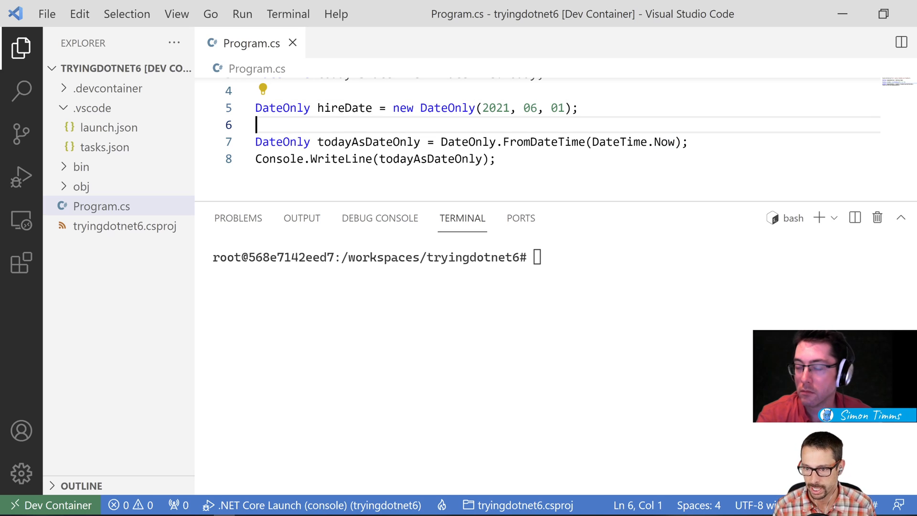
left_click(577, 108)
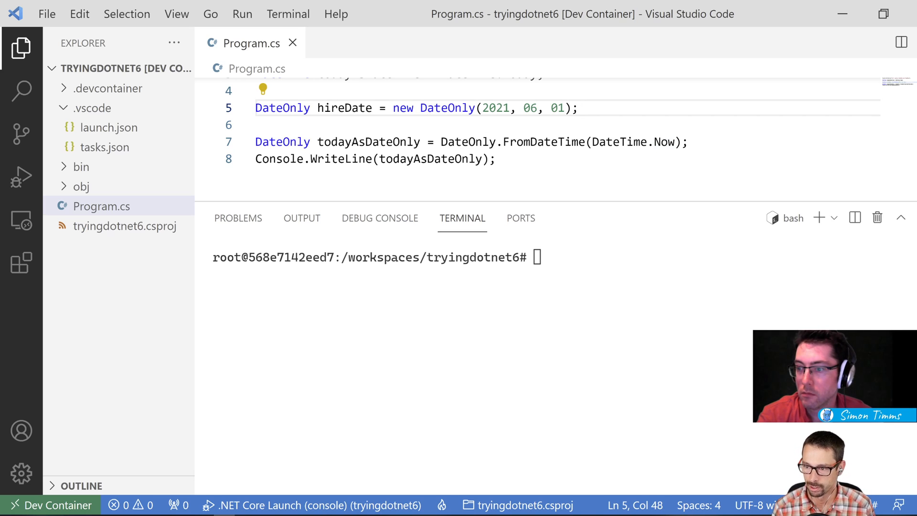
double_click(531, 108)
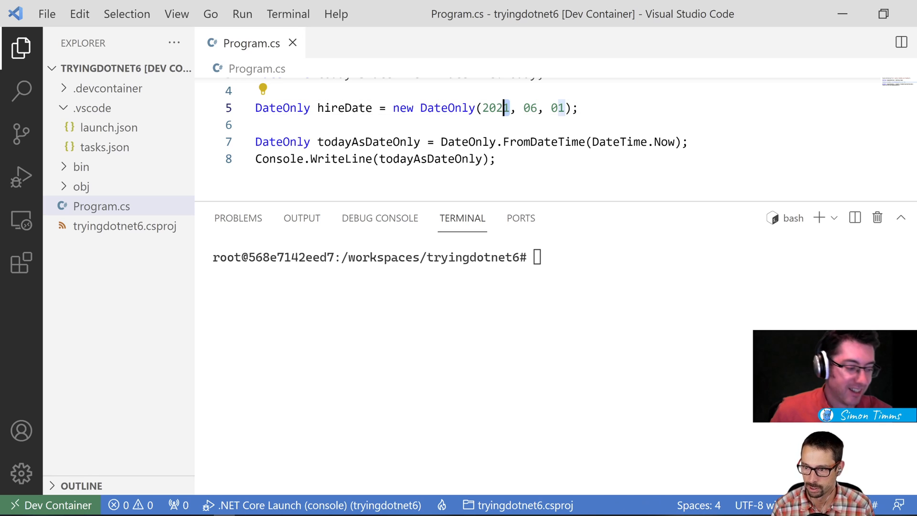
type("0")
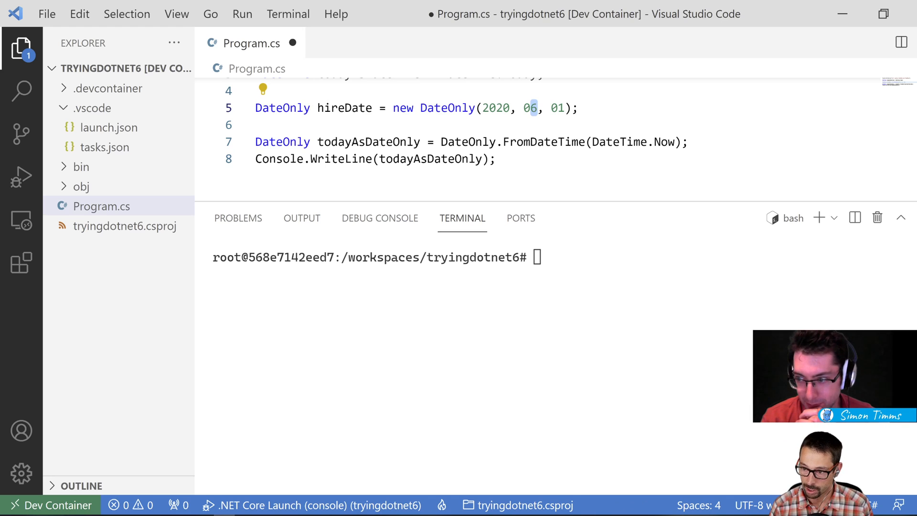
type("01")
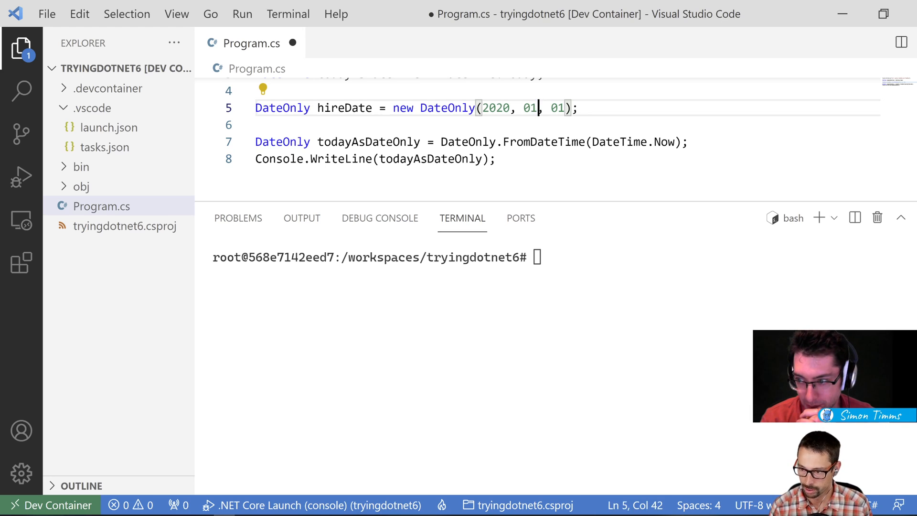
type("30")
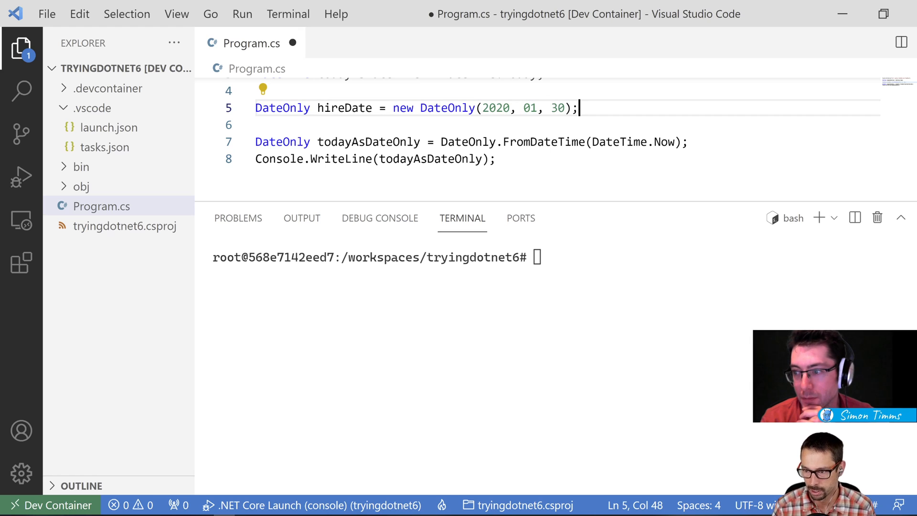
mouse_move(354, 78)
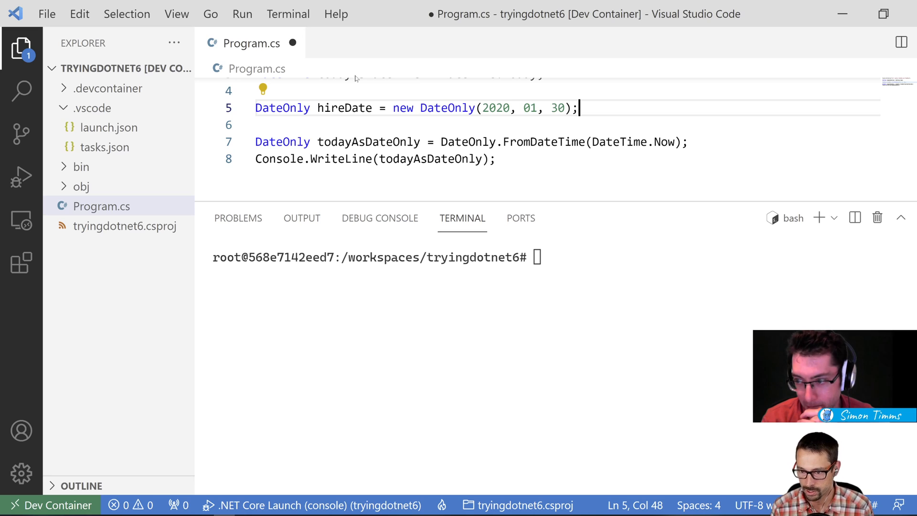
- Print hireDate.AddMonths(1) and run, showing 2/29/2020
type("hre")
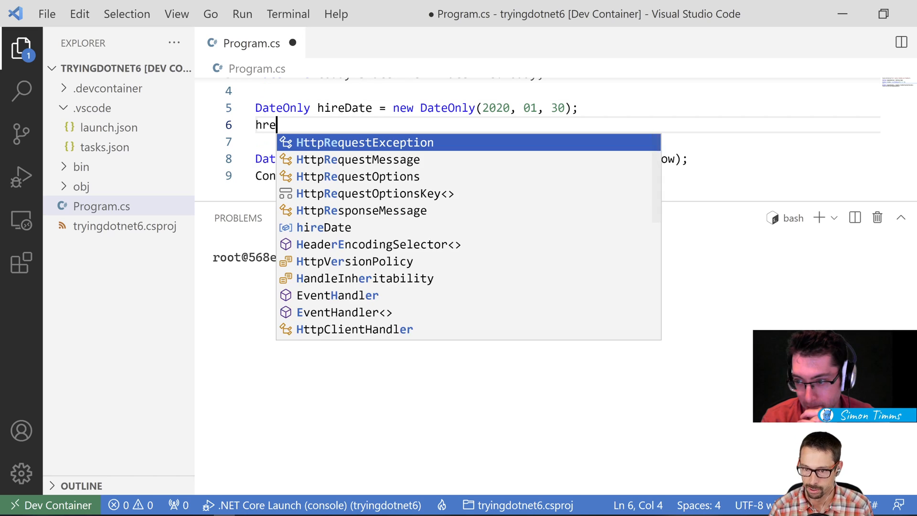
type("ireDate.AddMonths(1);")
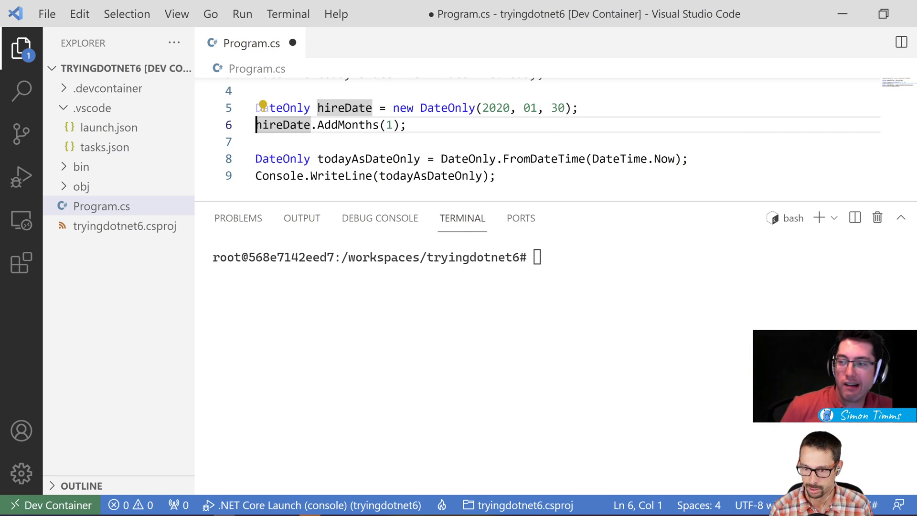
type("Console.WriteLine(")
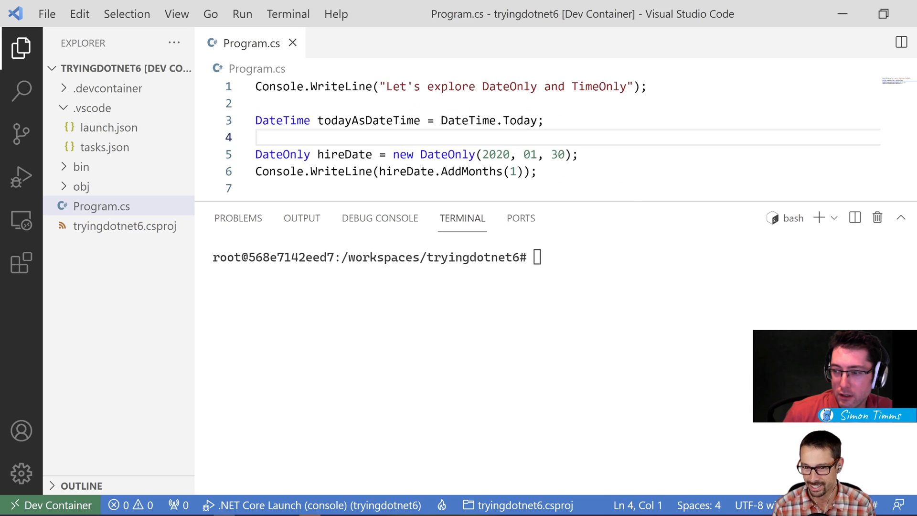
type("dotnet run")
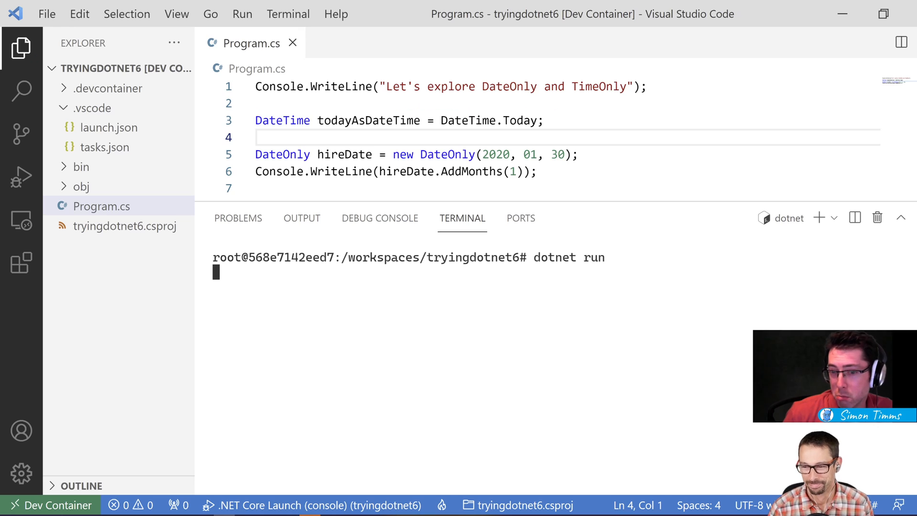
key("Return")
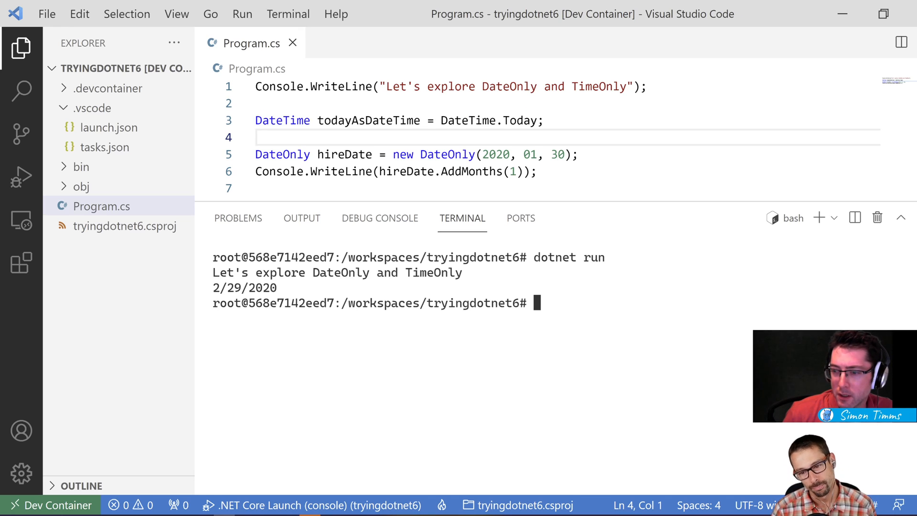
- Change the hire year to 2019 and rerun, showing 2/28/2019
left_click(499, 154)
type("19")
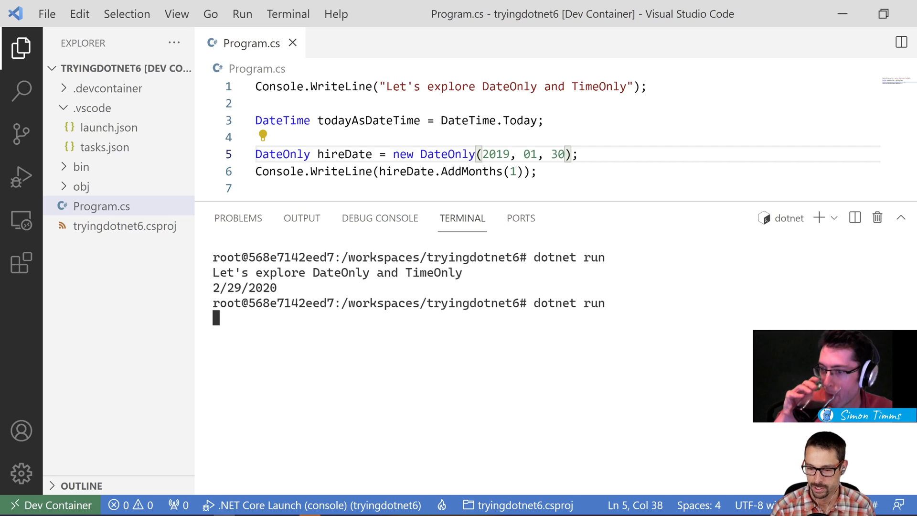
key("Return")
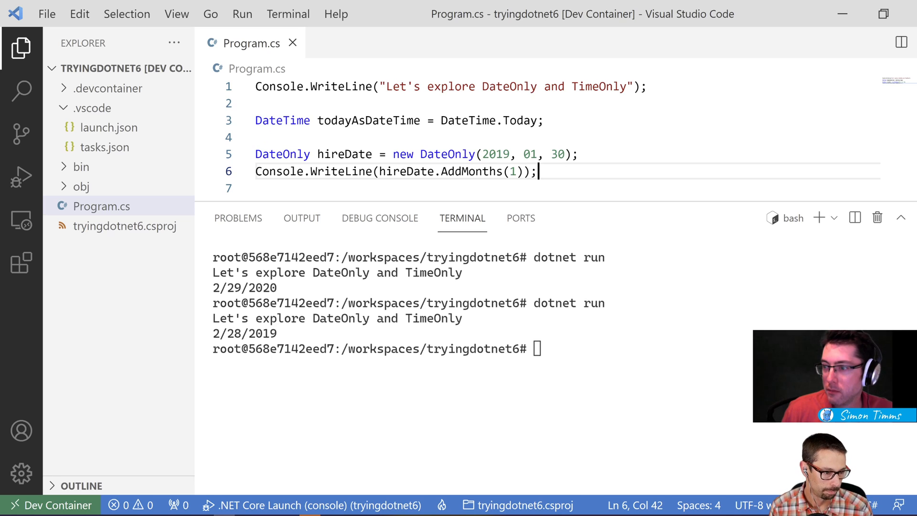
mouse_move(514, 205)
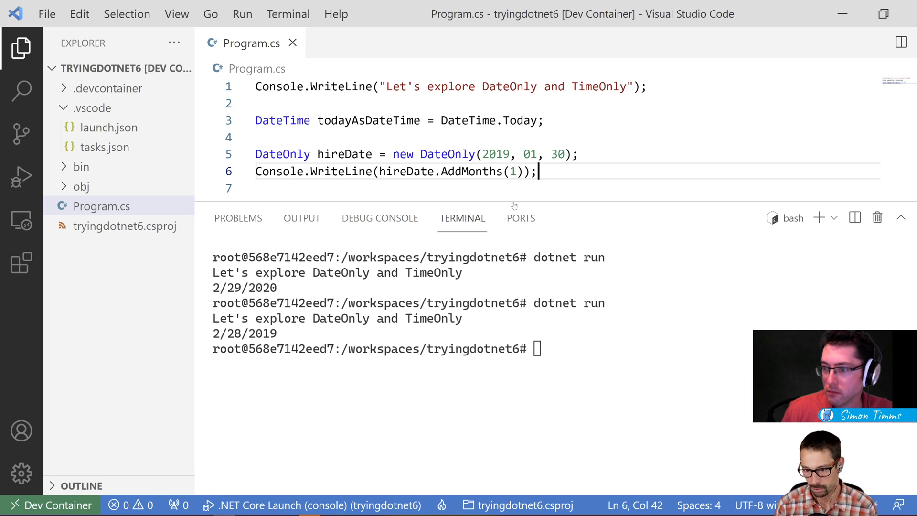
- Move the cursor around the hireDate declaration line without changing the code
double_click(282, 154)
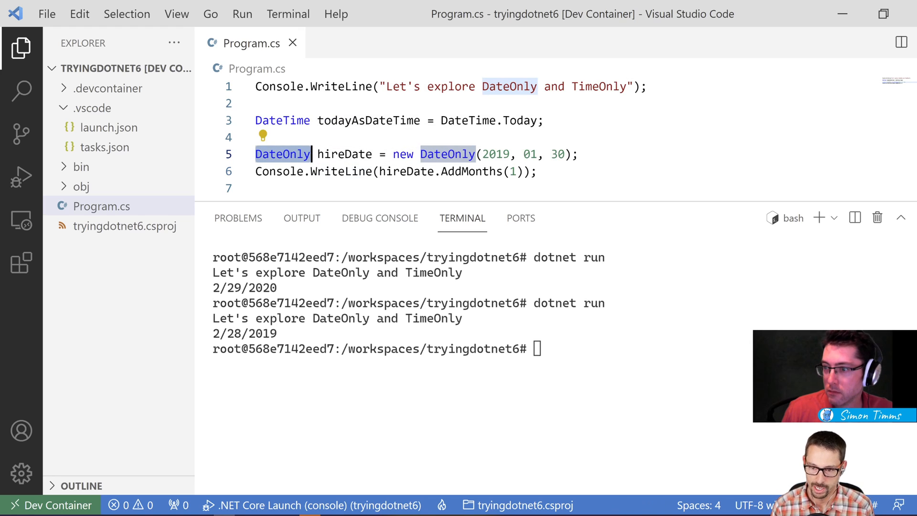
left_click(256, 137)
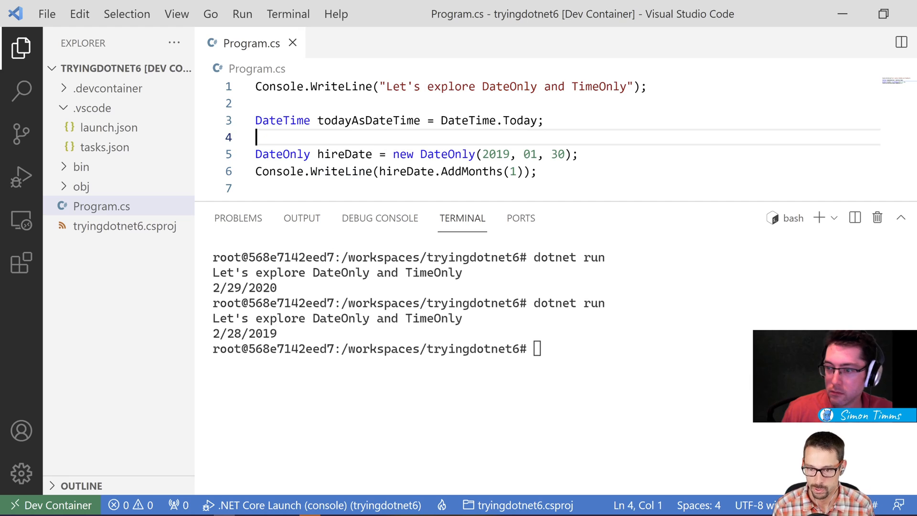
left_click(283, 154)
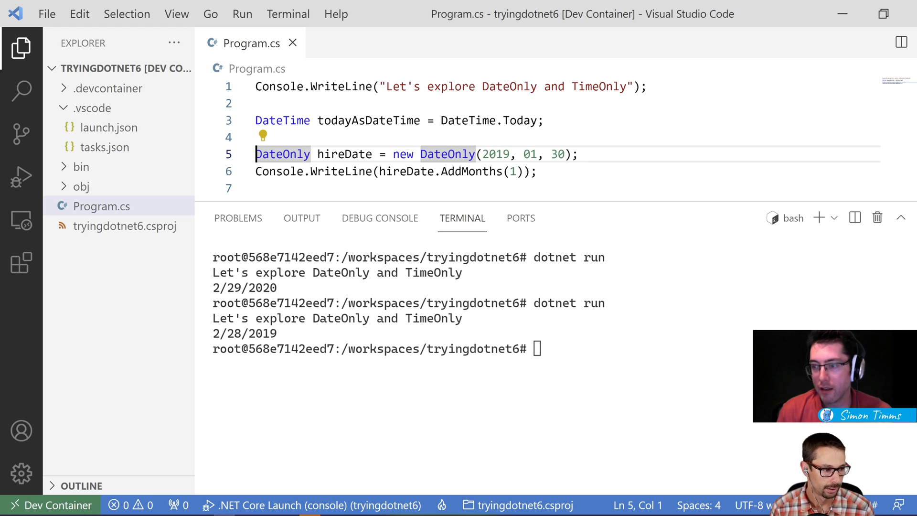
mouse_move(205, 160)
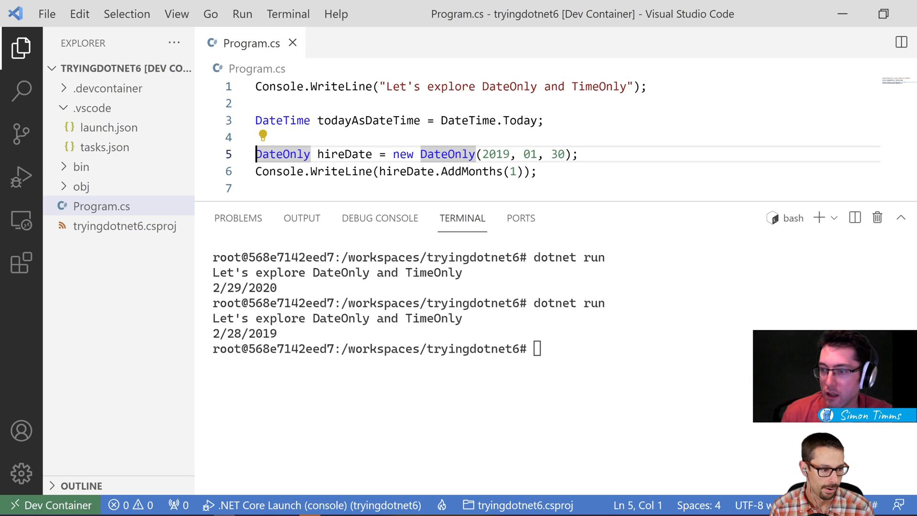
- Declare TimeOnly noon = new TimeOnly(12,00)
left_click(578, 153)
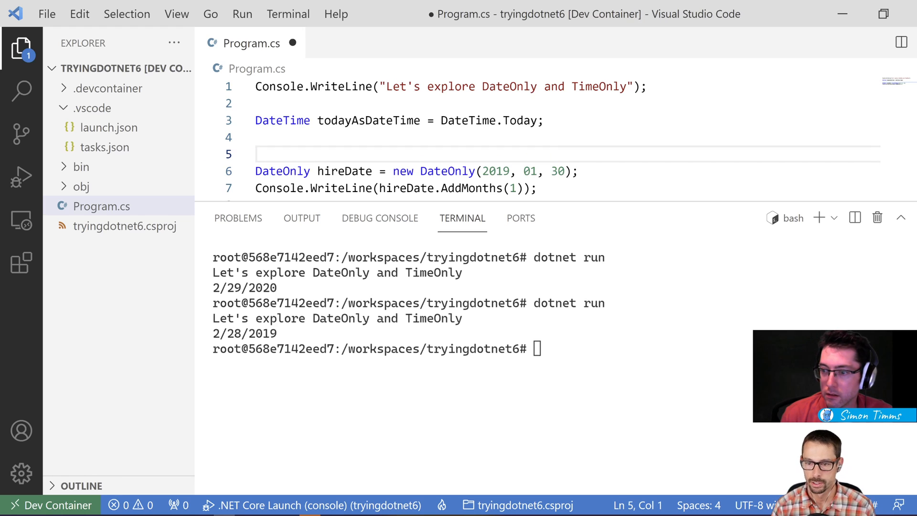
type("TimeOnle")
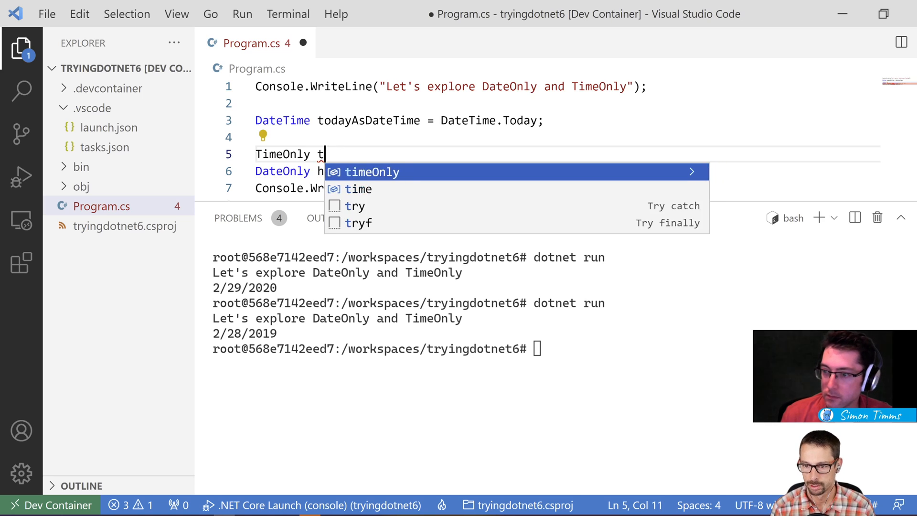
type("oon = n")
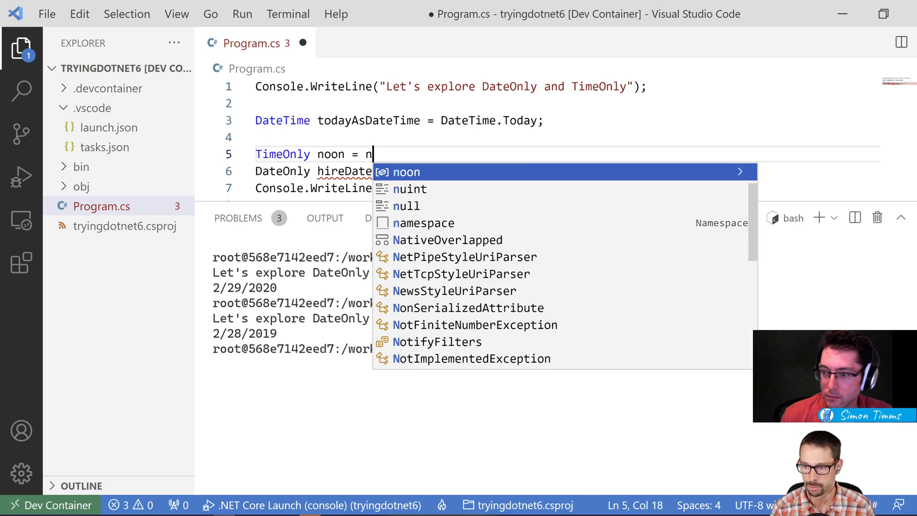
type("ew TimeOnly(")
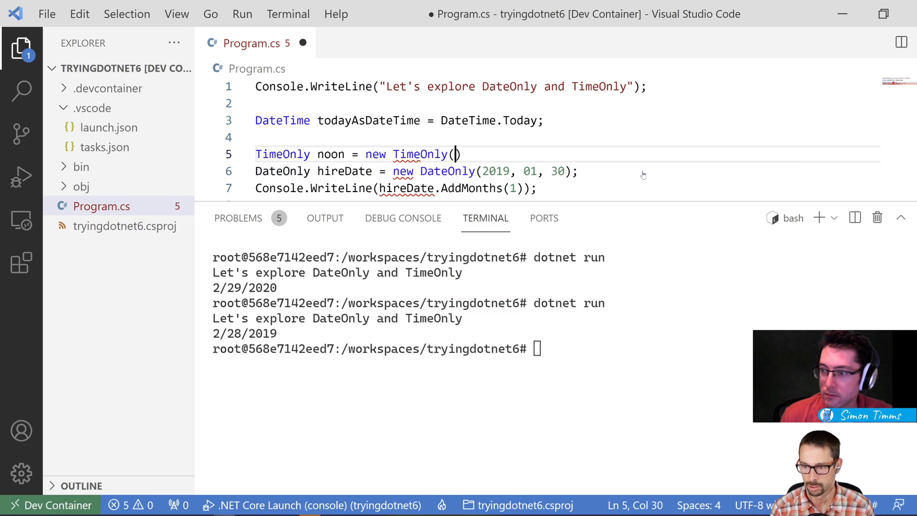
type("12,00")
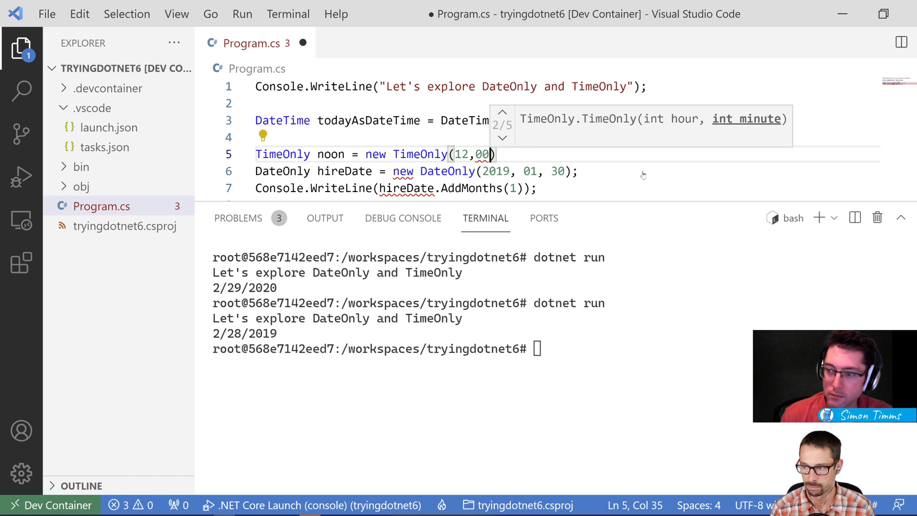
type(";")
key("Enter")
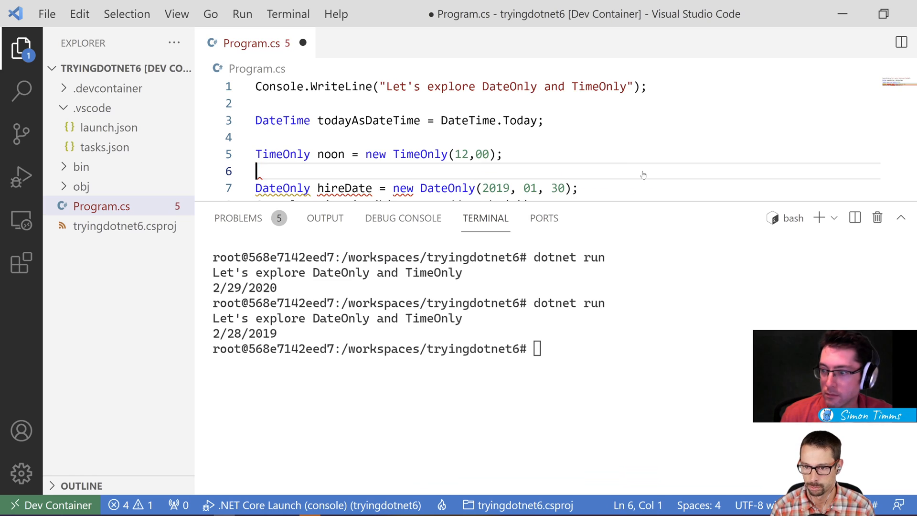
- Set var welcomeLunch = hireDate.ToDateTime(noon)
type("noon.To")
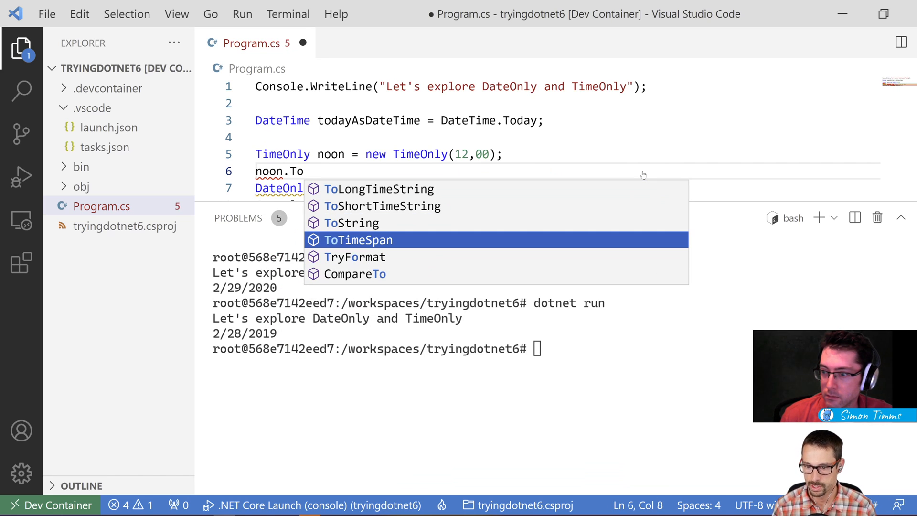
key("Escape")
type("hireDate.")
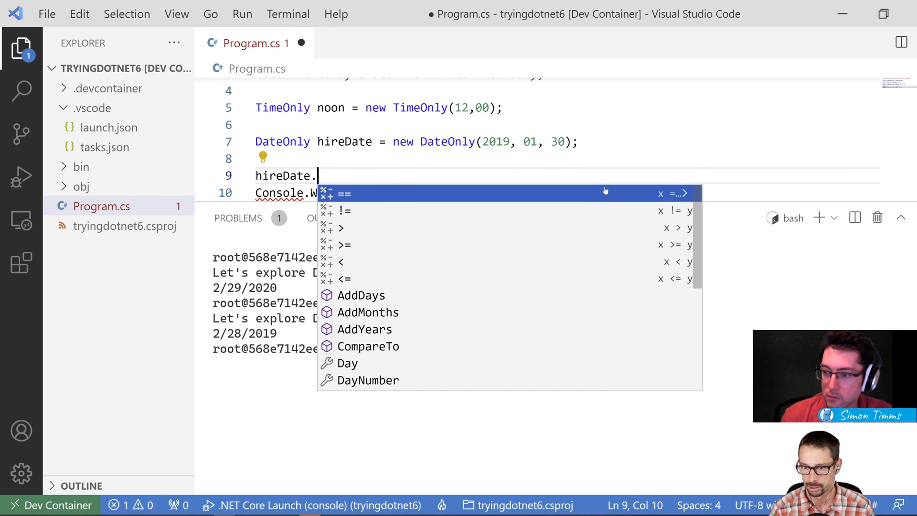
type("ToDateTime(")
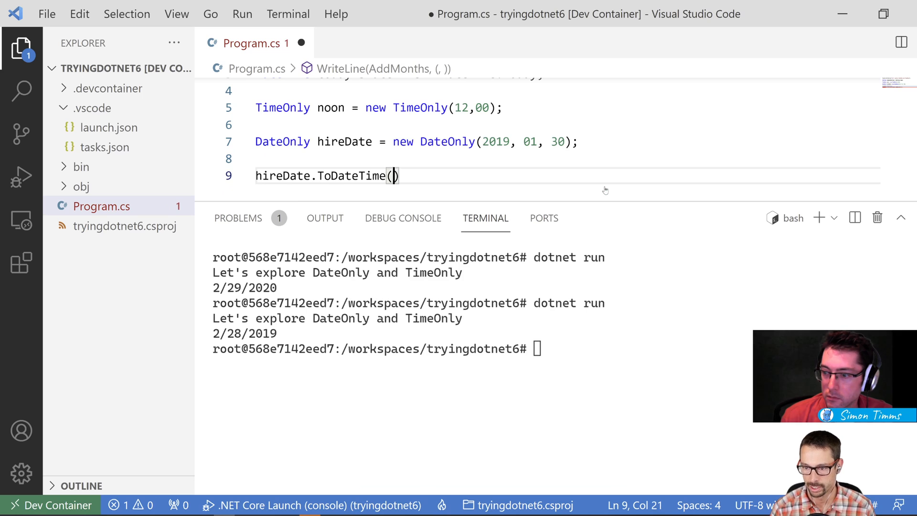
type("noon);")
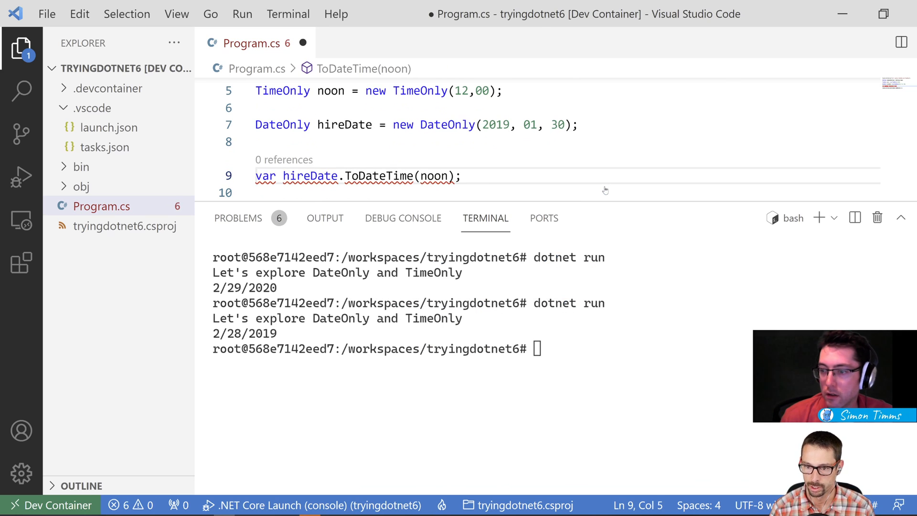
type("welcomeLunch =")
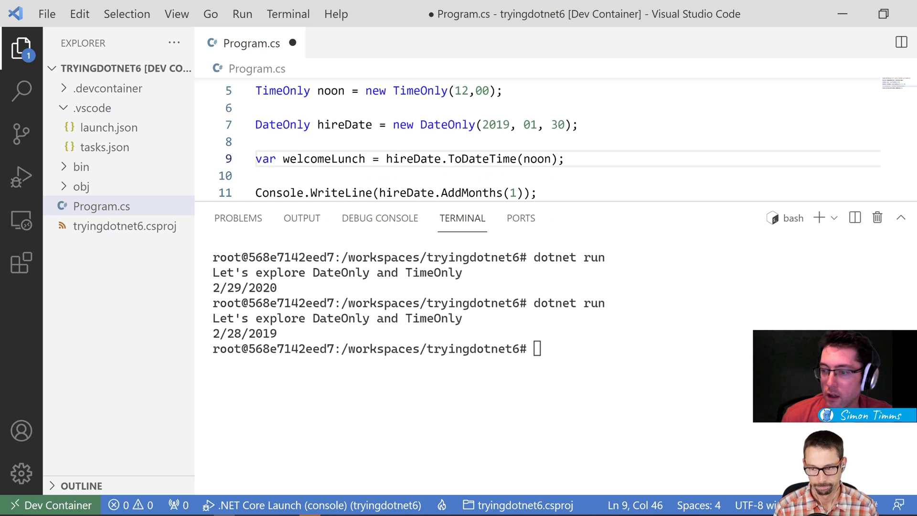
- Experiment below noon with noon.ToTimeSpan and a Console.Write fragment before discarding them
left_click(257, 108)
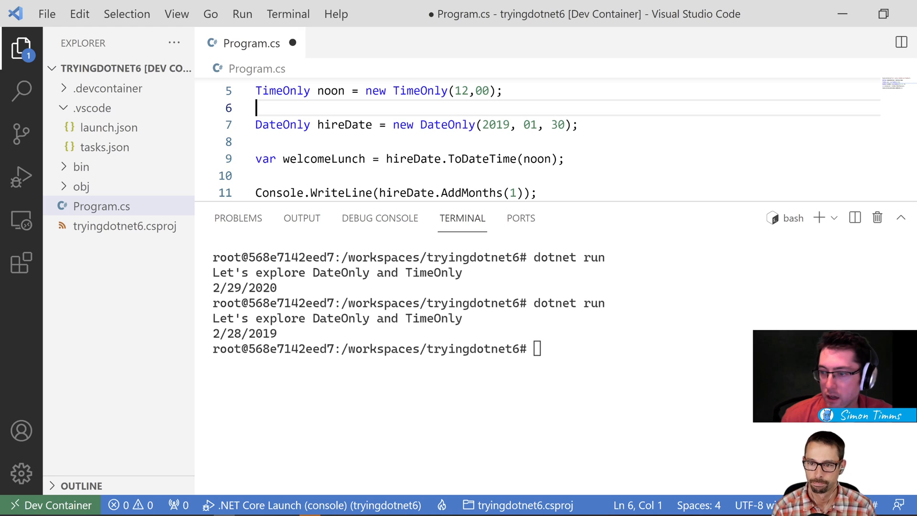
type("no")
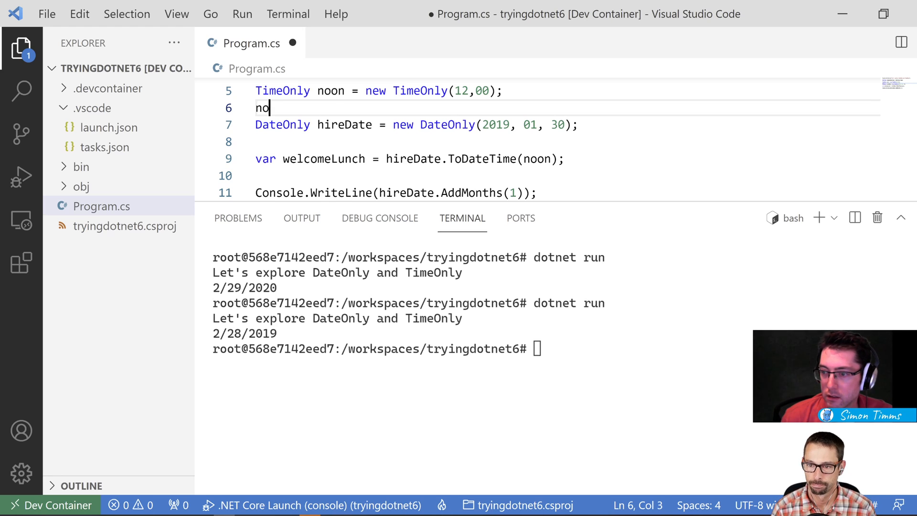
key("Backspace")
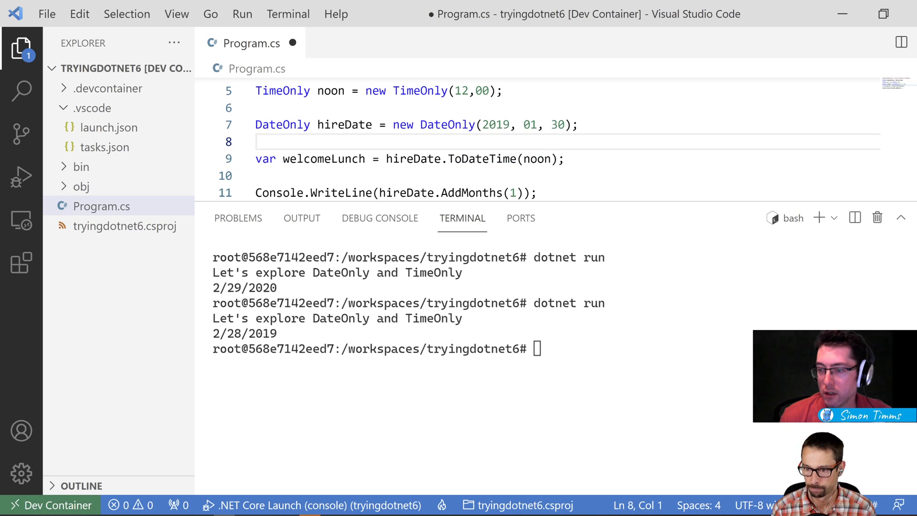
type("noon/.")
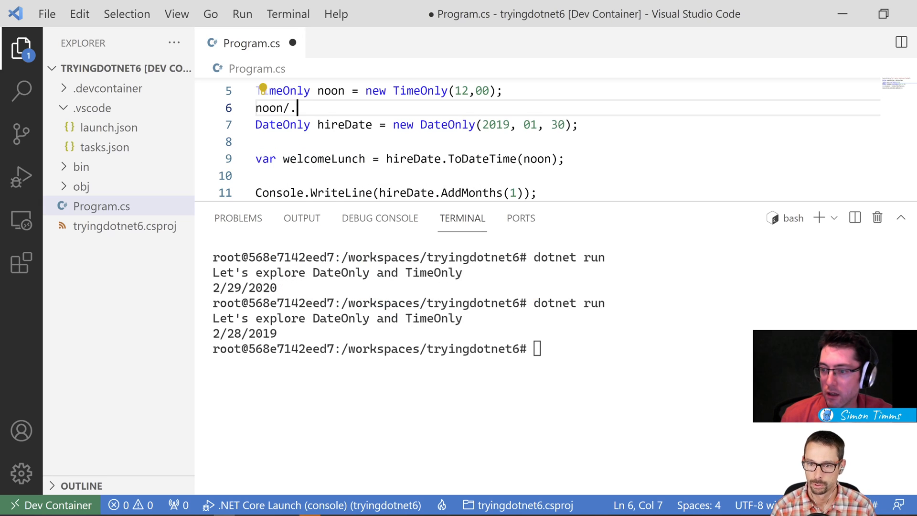
type("ToTimeSpan();")
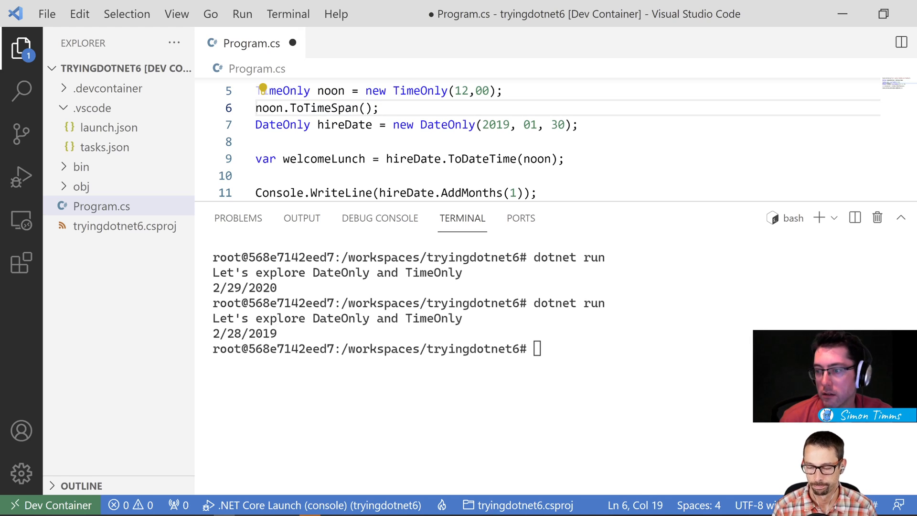
type("Console")
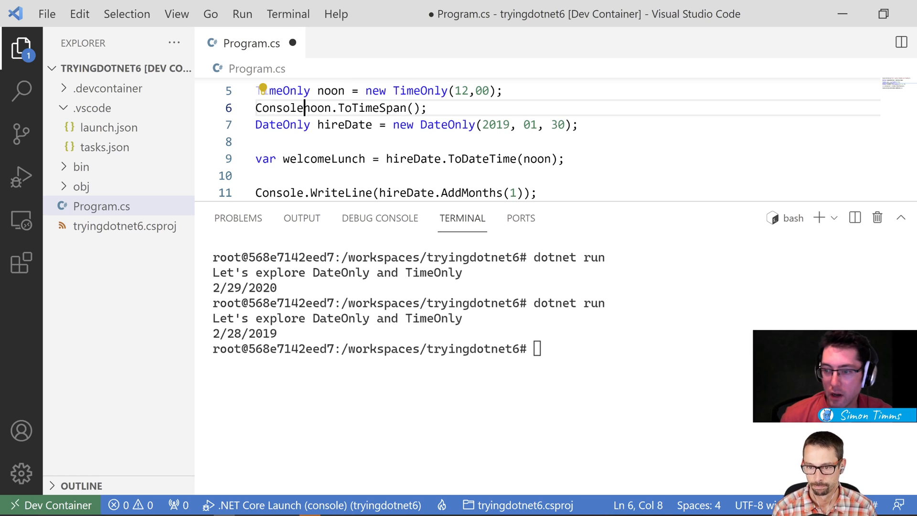
type(".Write")
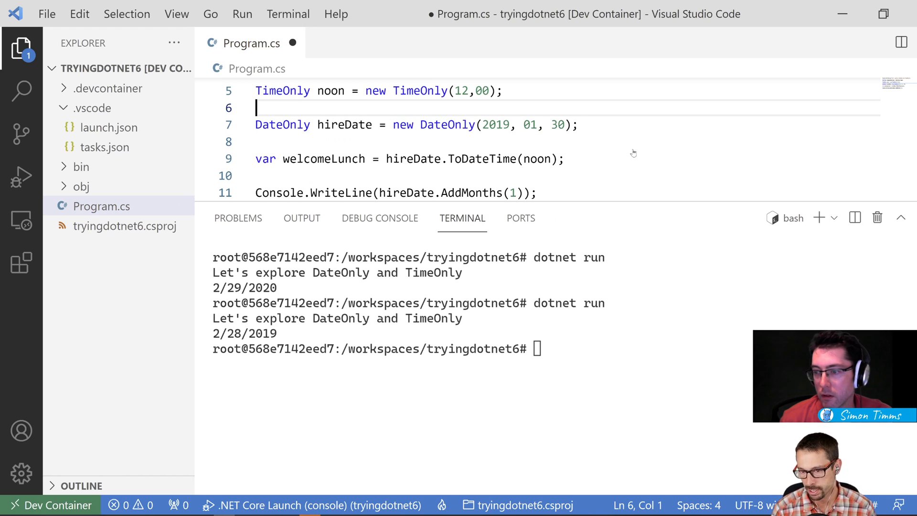
- Declare 'TimeOnly morning = new TimeOnly(9,0);' under the noon declaration
type("T")
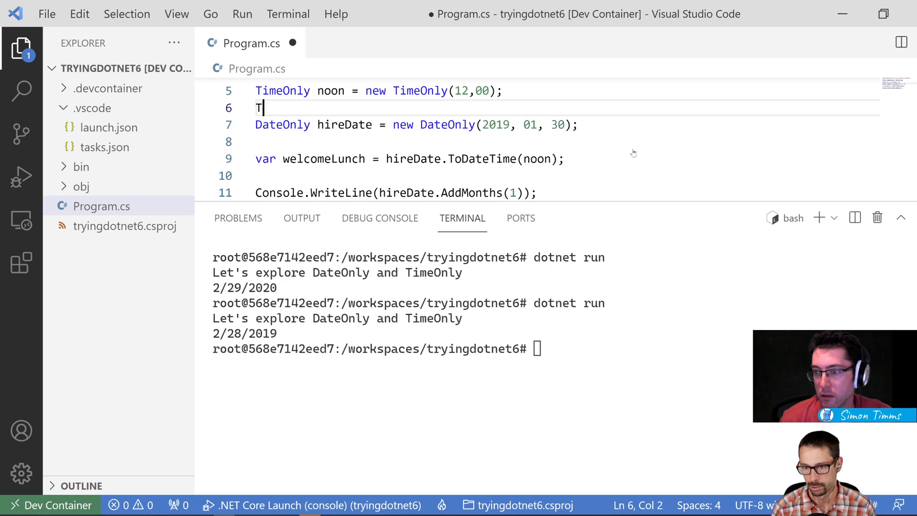
type("imeOnly")
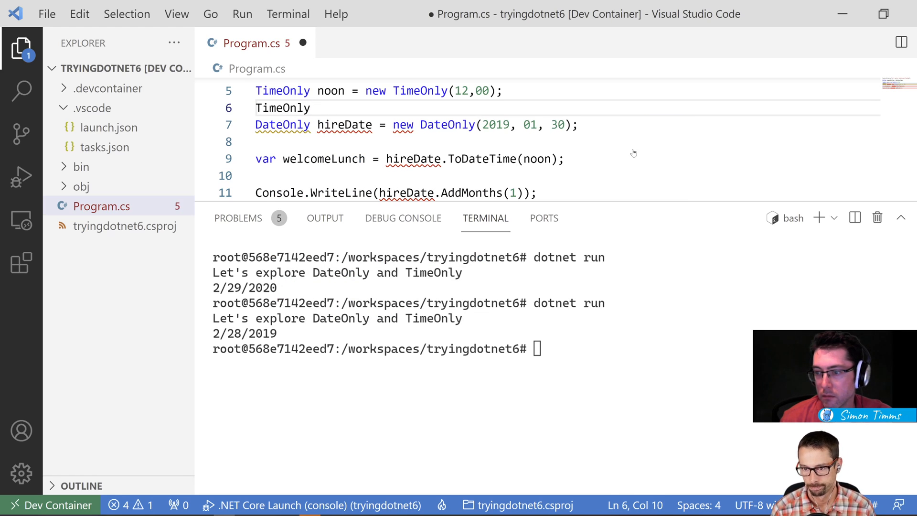
type("morning = new TimeL")
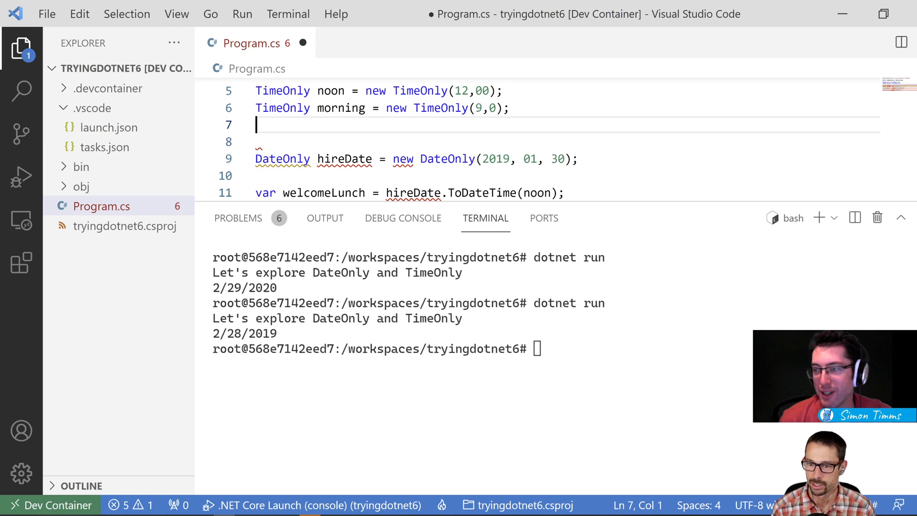
- Add 'var difference = noon - morning;' and 'Console.WriteLine(difference);'
key("enter")
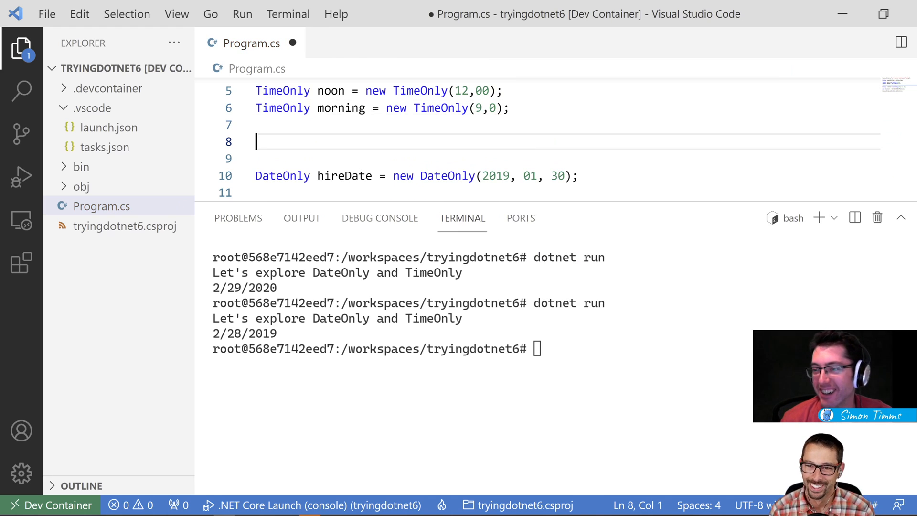
type("var")
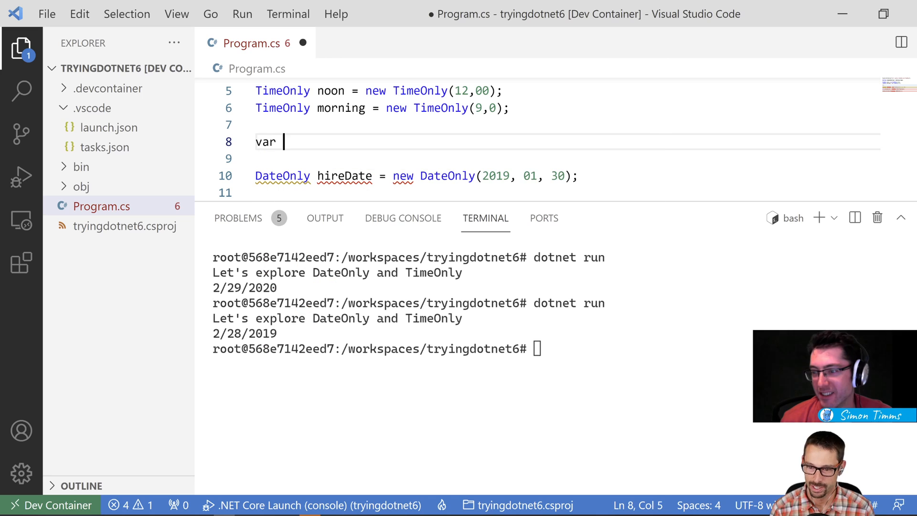
type("difference = noon - morning;")
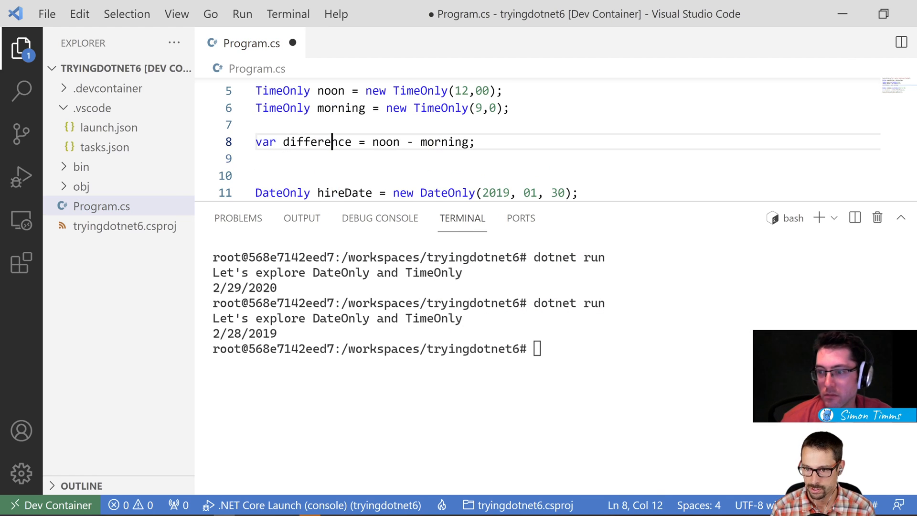
mouse_move(331, 141)
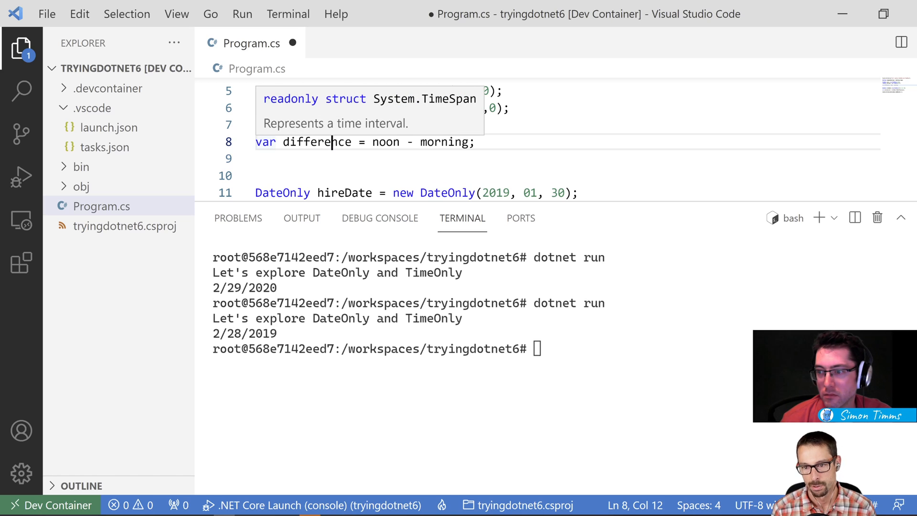
type("C")
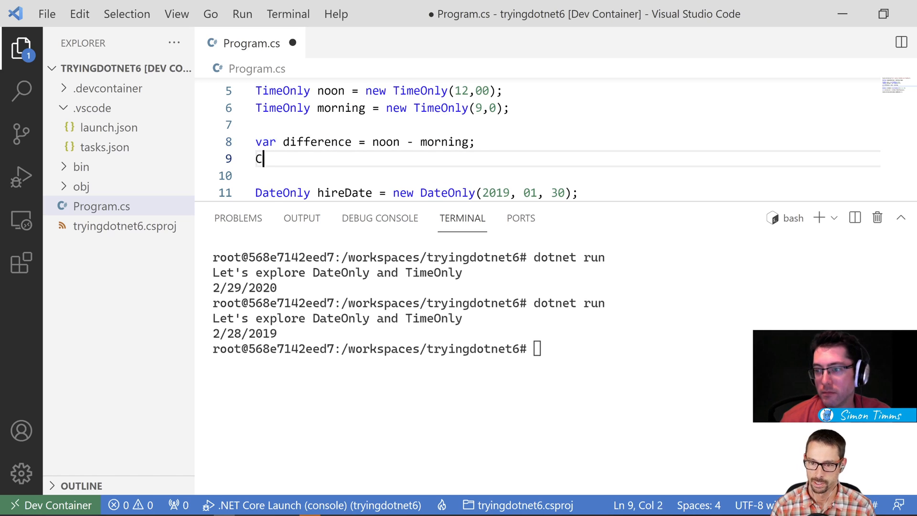
type("onsole.WriteLine(difference);")
left_click(378, 349)
type("dotnet run")
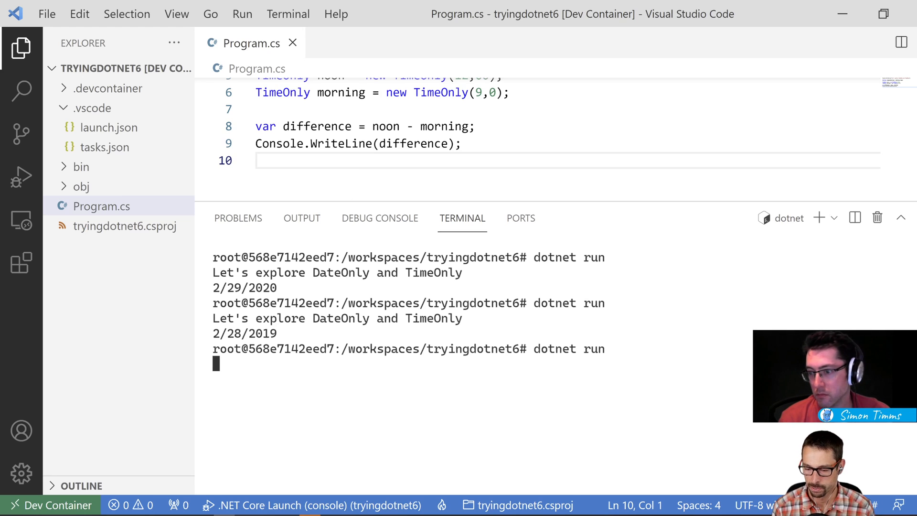
- Run dotnet run so the terminal prints 03:00:00, then return to the code
key("Return")
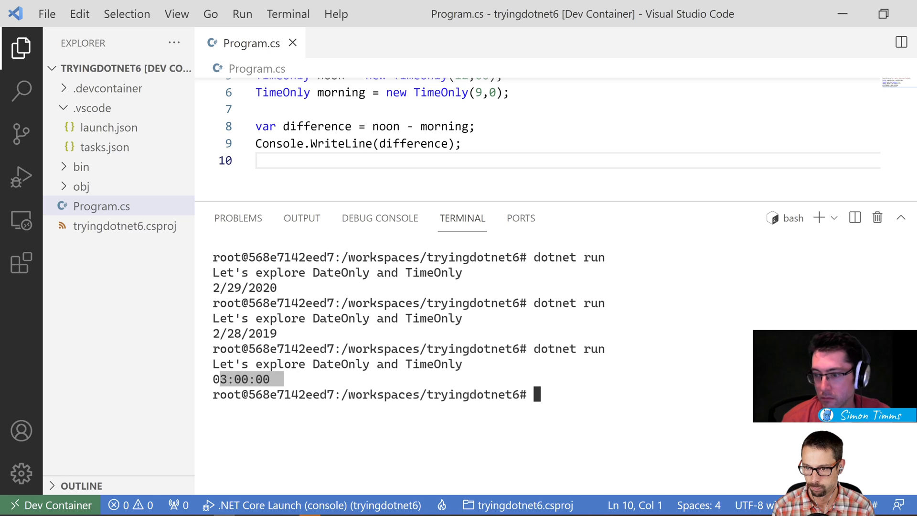
left_click(257, 160)
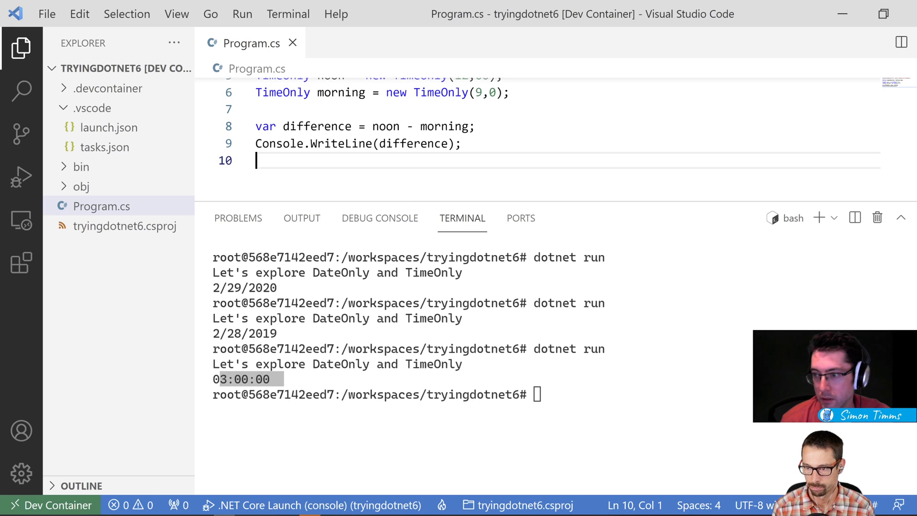
scroll("up", 3)
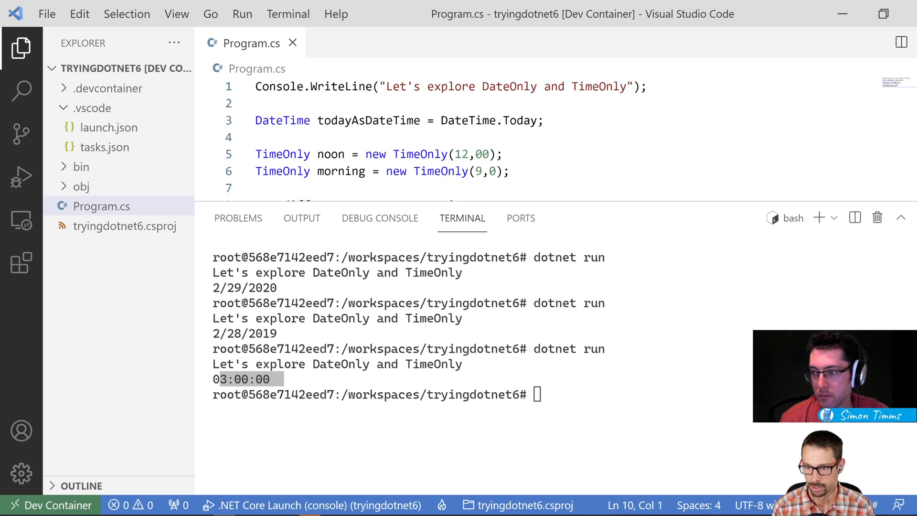